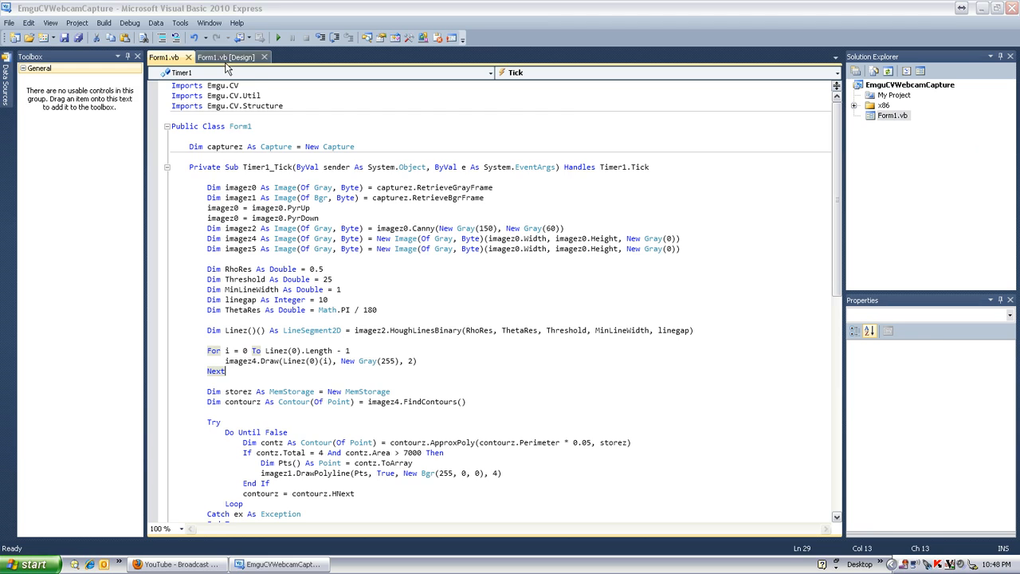
- Check the Timer1 component's settings in the Form1 designer, then return to the code
left_click(226, 56)
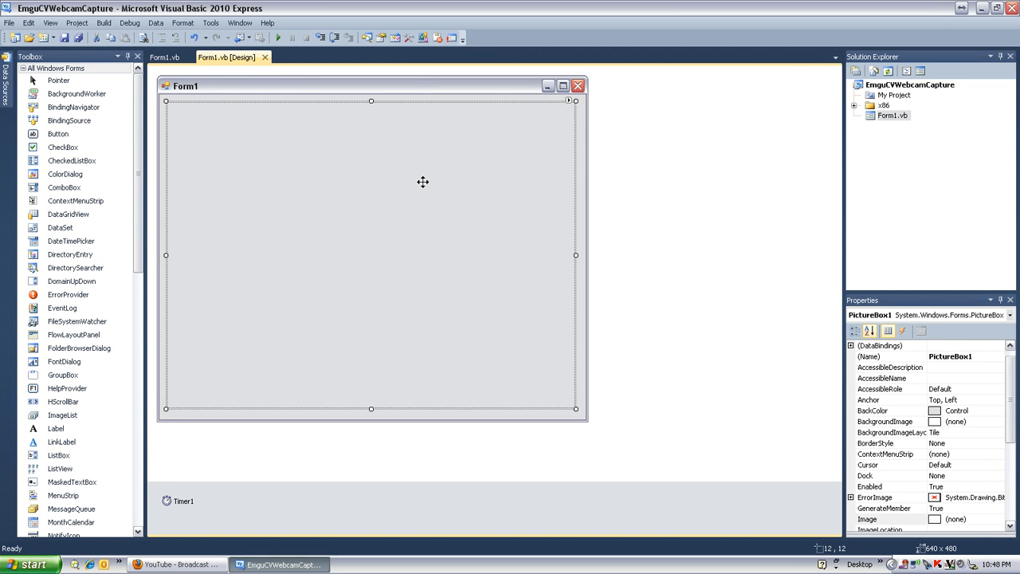
left_click(182, 500)
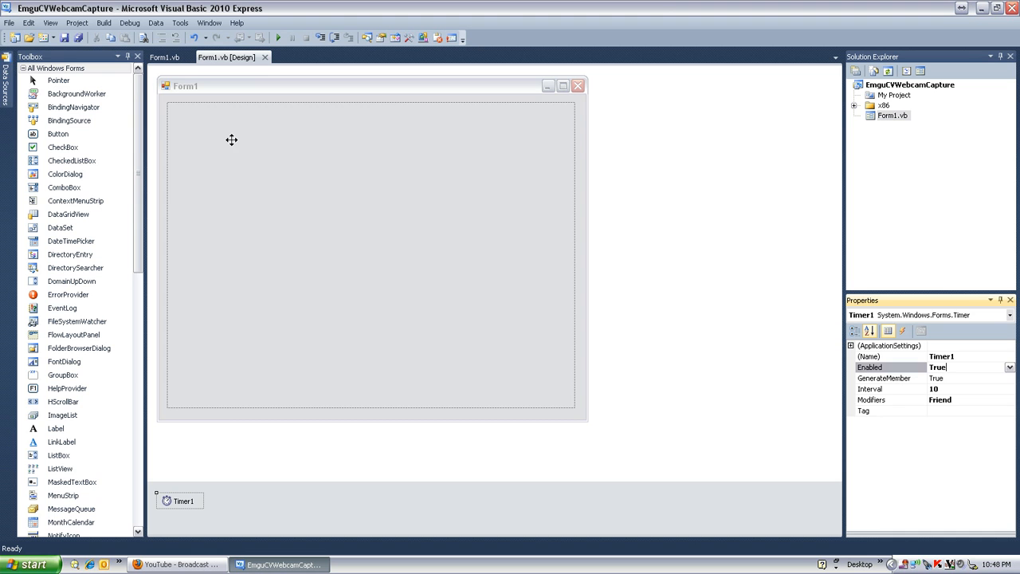
left_click(163, 57)
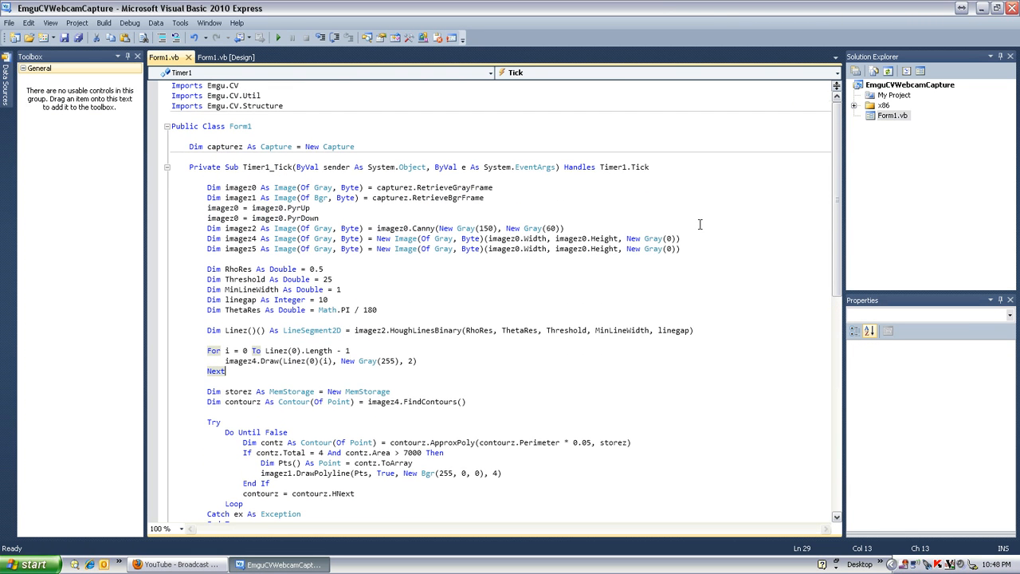
mouse_move(620, 221)
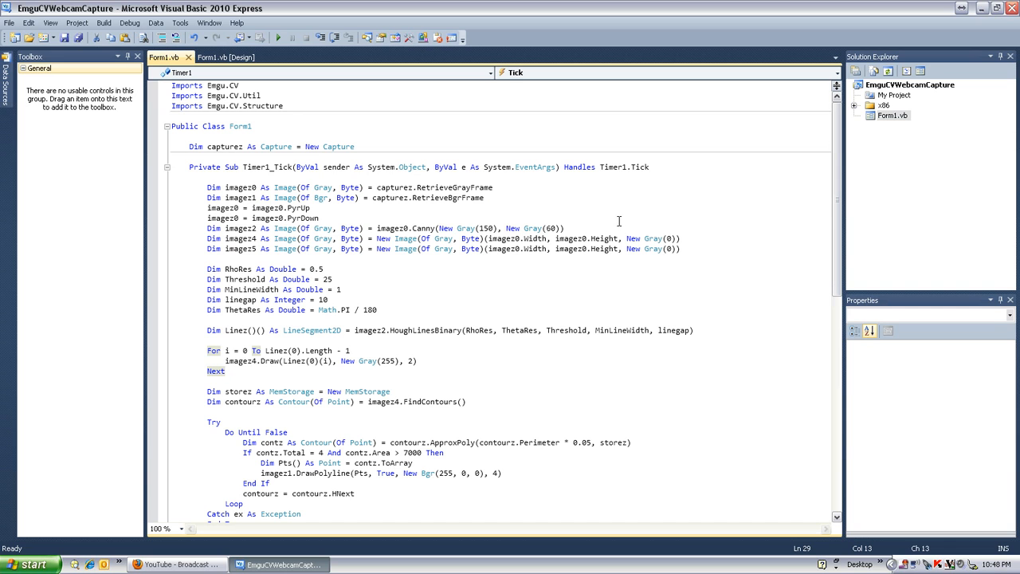
mouse_move(217, 90)
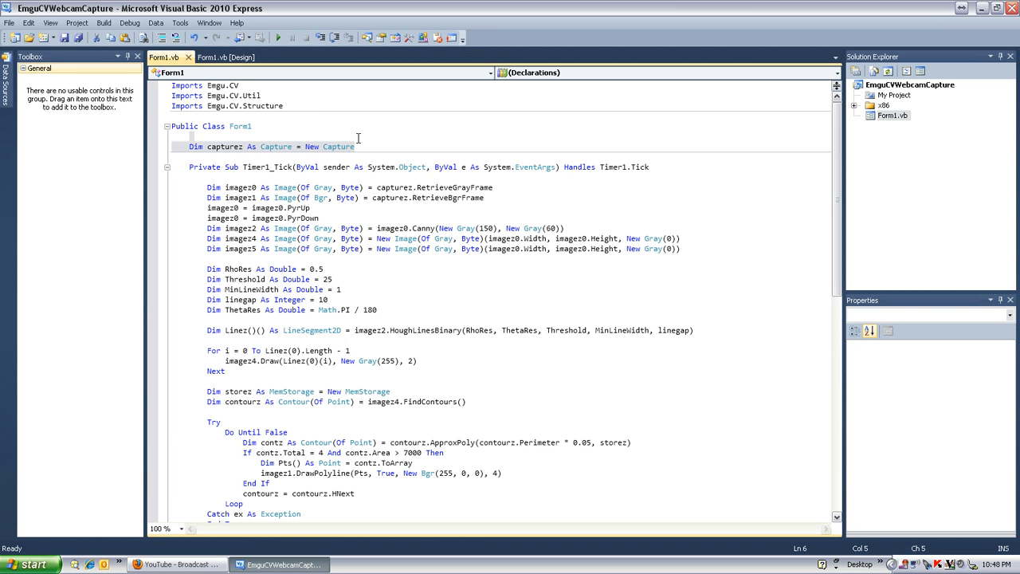
- Review the Capture declaration and highlight the uses of imagez1 and imagez0
left_click(190, 136)
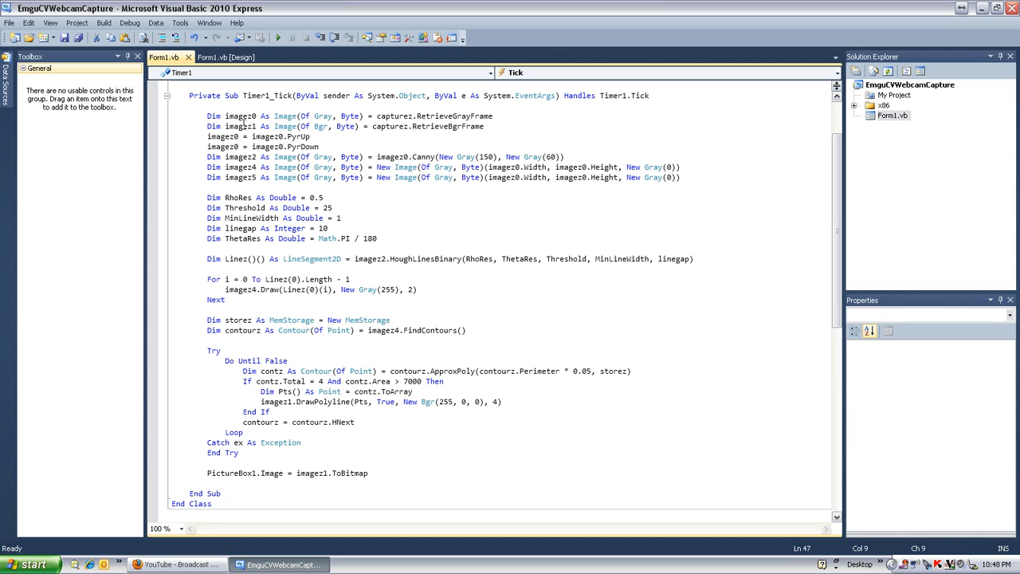
left_click(246, 115)
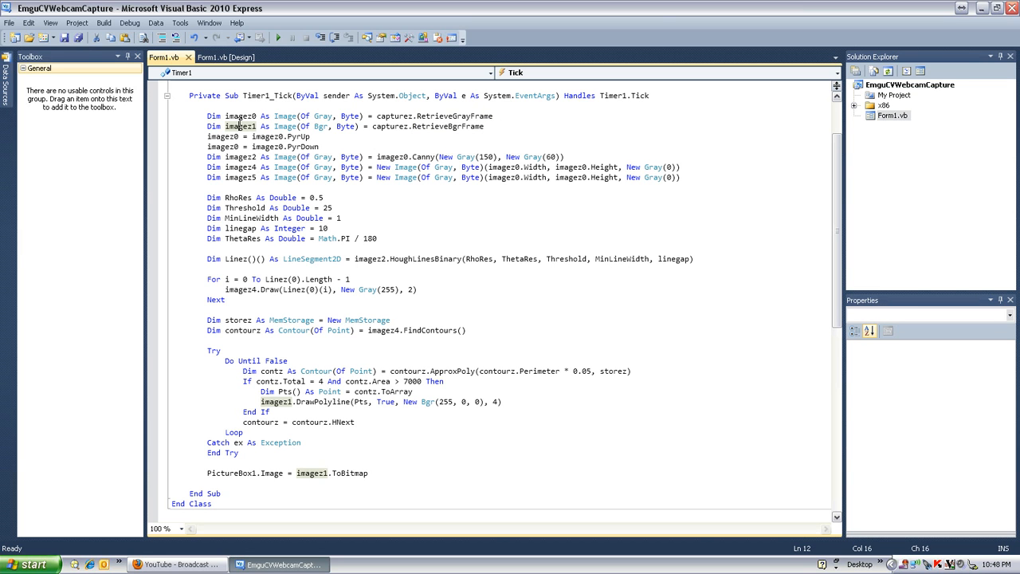
mouse_move(328, 184)
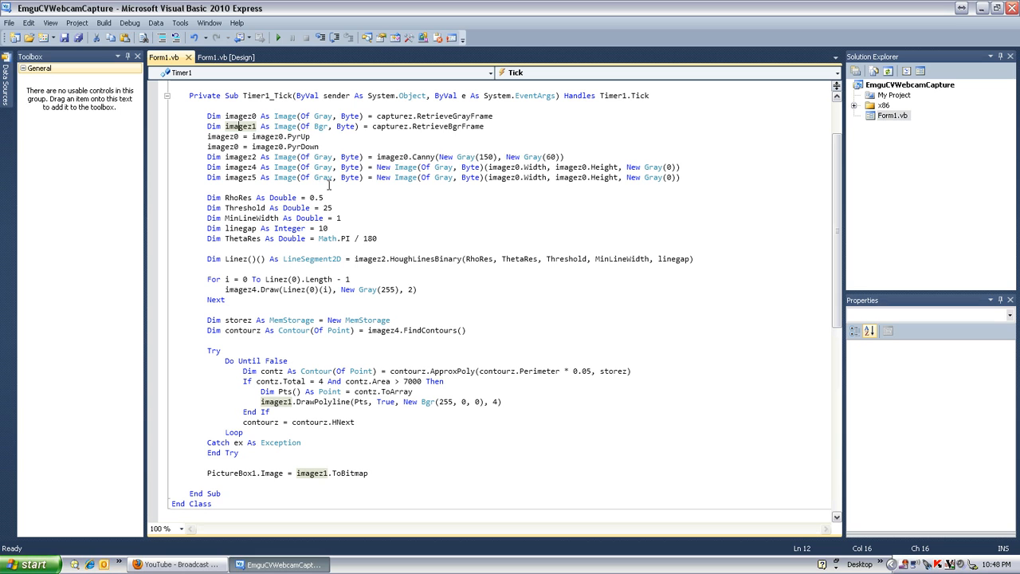
left_click(239, 116)
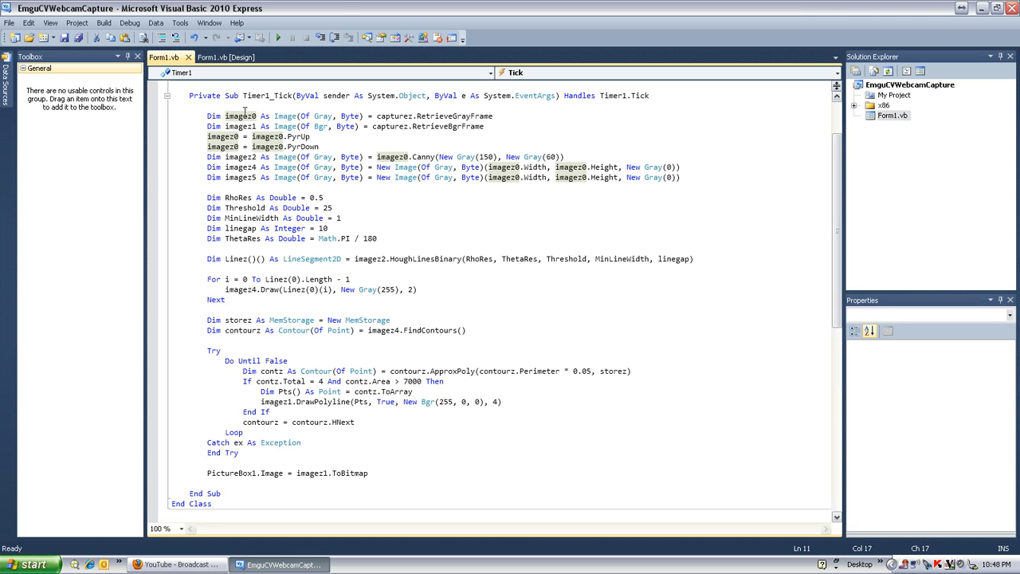
mouse_move(391, 137)
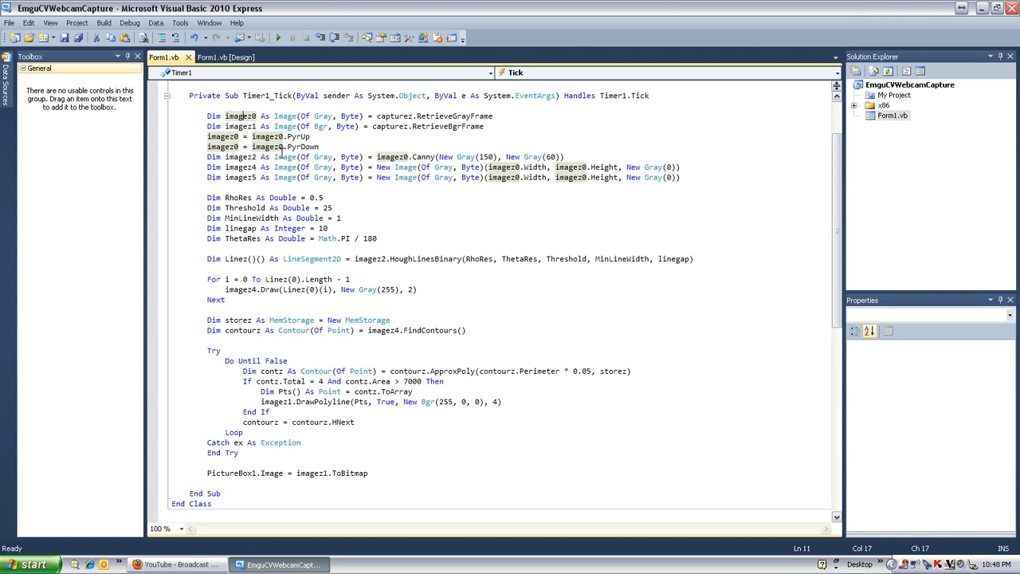
mouse_move(296, 136)
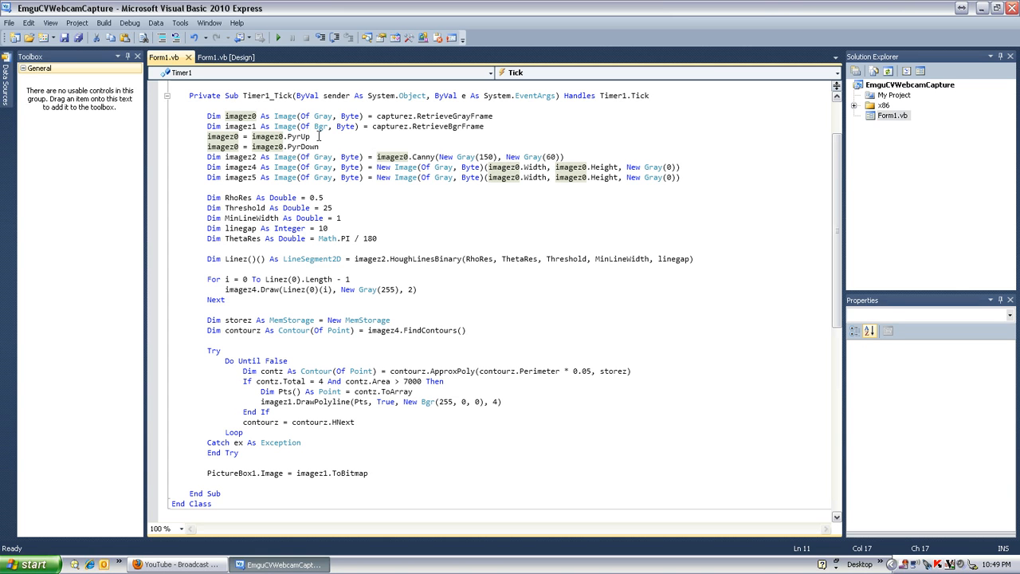
mouse_move(296, 146)
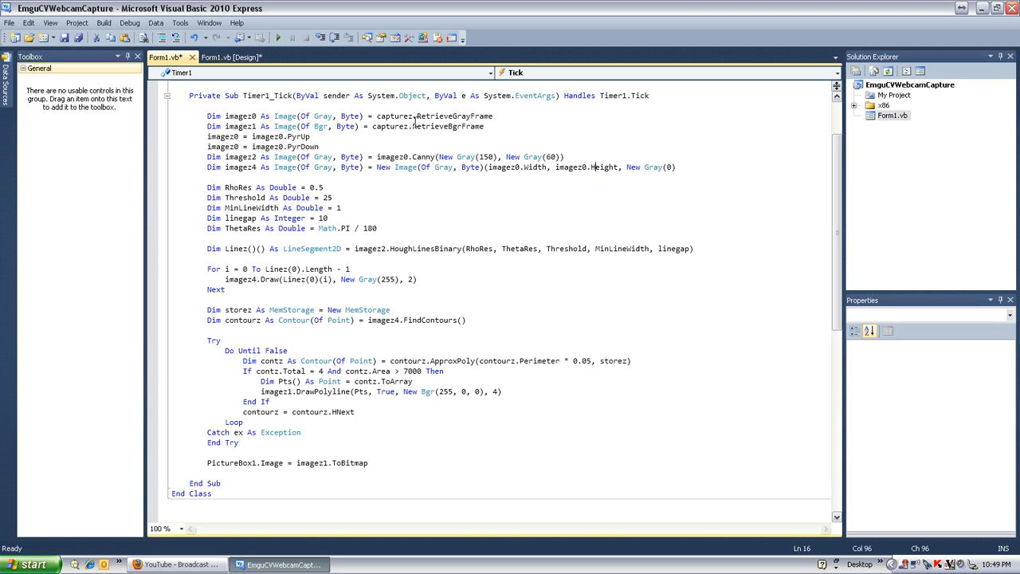
- Go to the imagez4 declaration line and highlight its uses
left_click(208, 175)
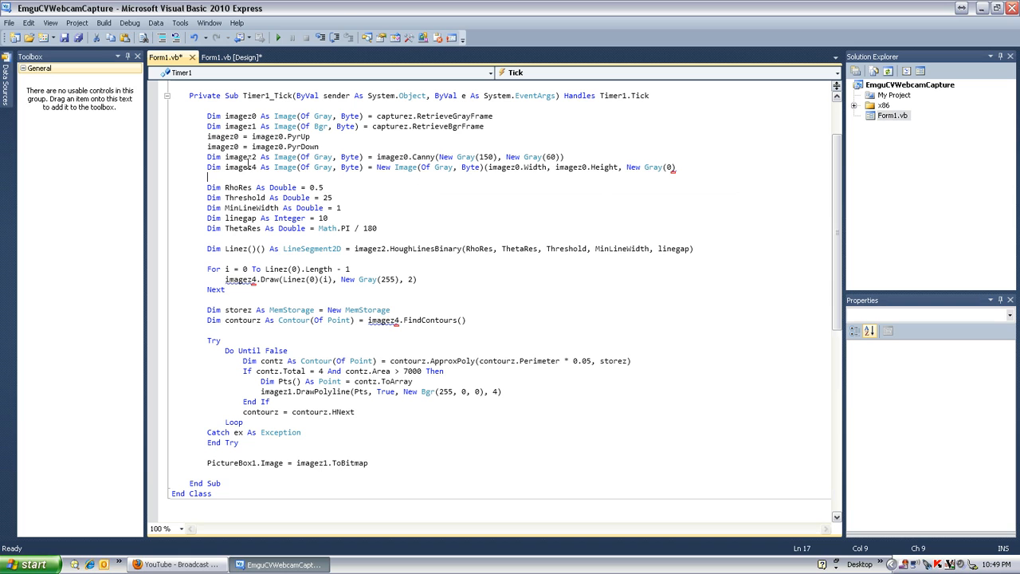
left_click(248, 187)
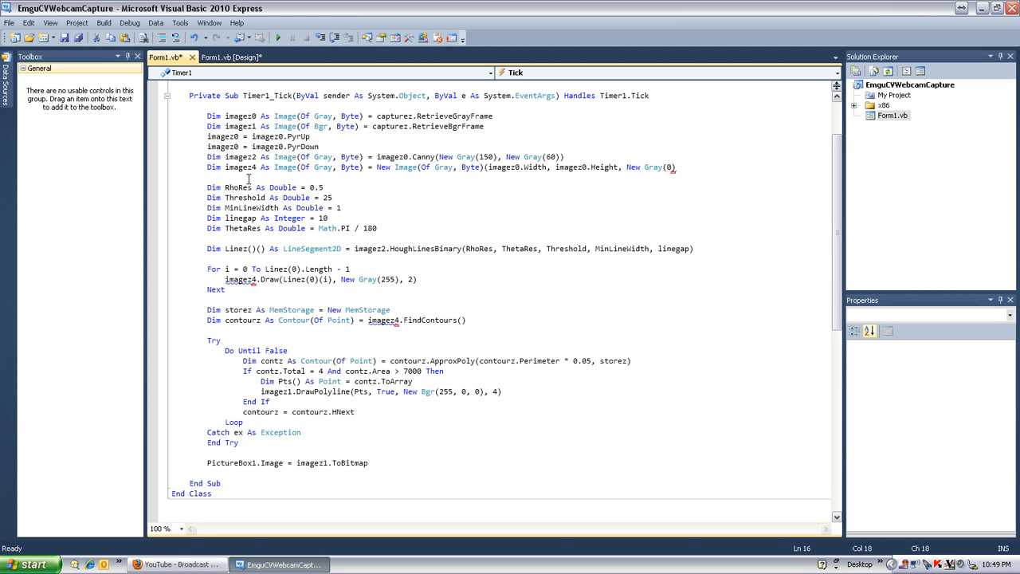
left_click(677, 167)
type(")")
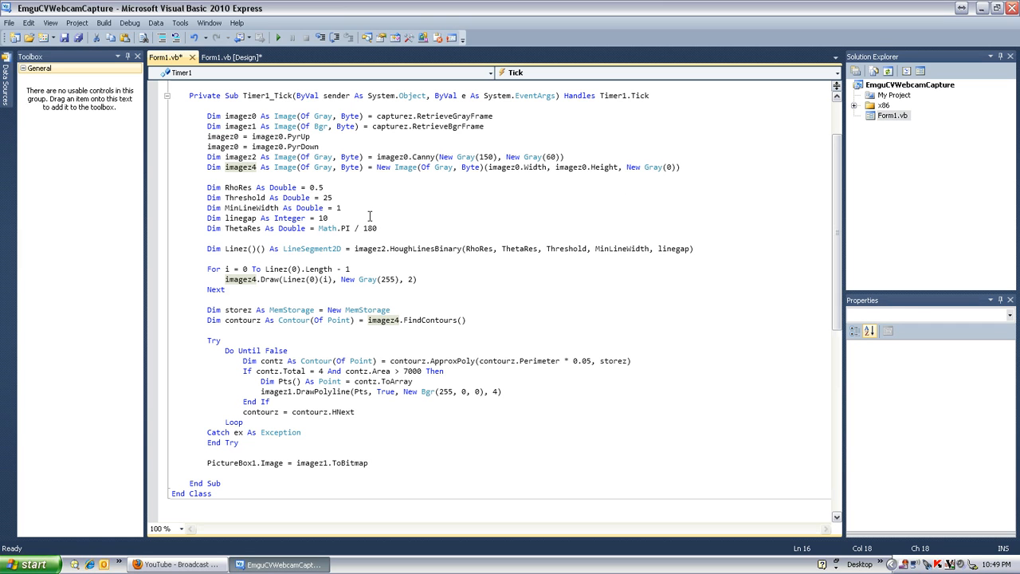
- Review the Hough line block, then edit PictureBox1.Image to show imagez4
left_click(525, 168)
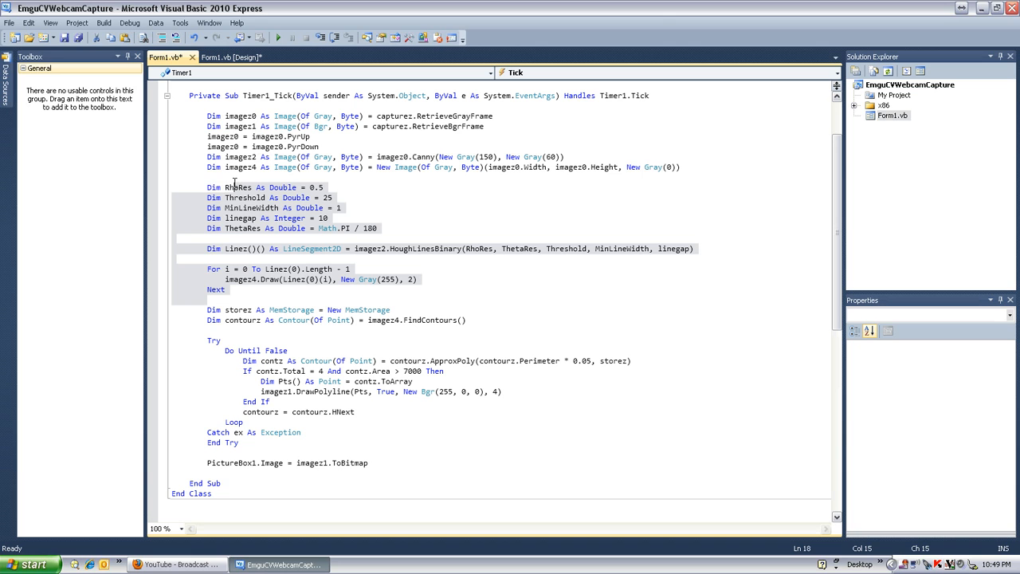
left_click(476, 228)
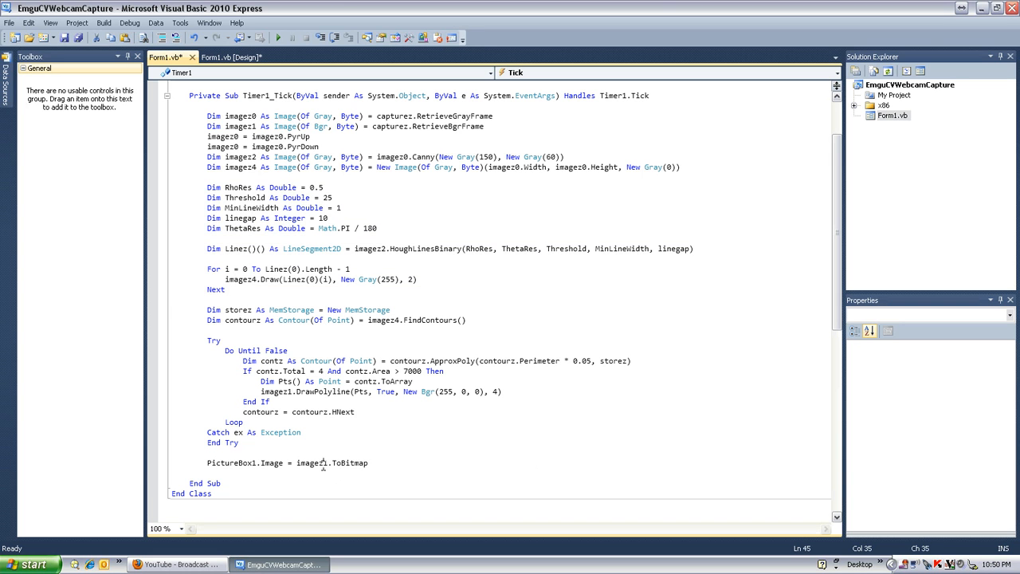
left_click(324, 451)
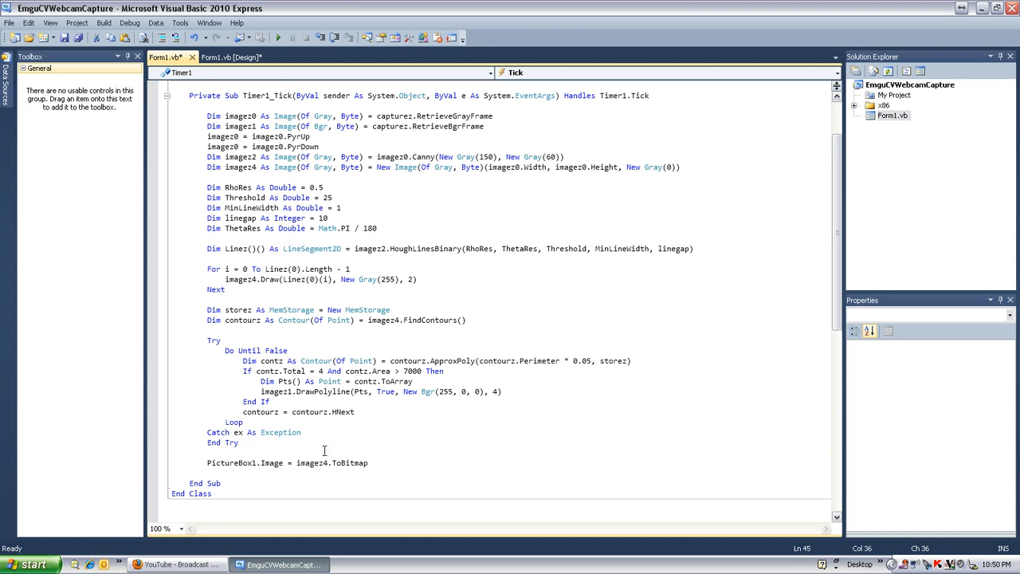
left_click(278, 38)
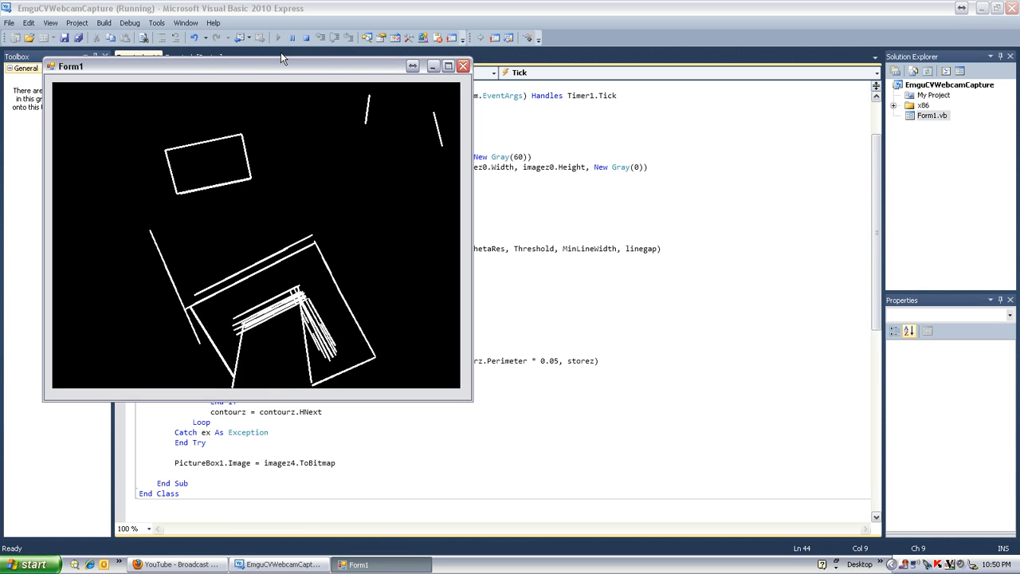
left_click_drag(255, 66, 299, 114)
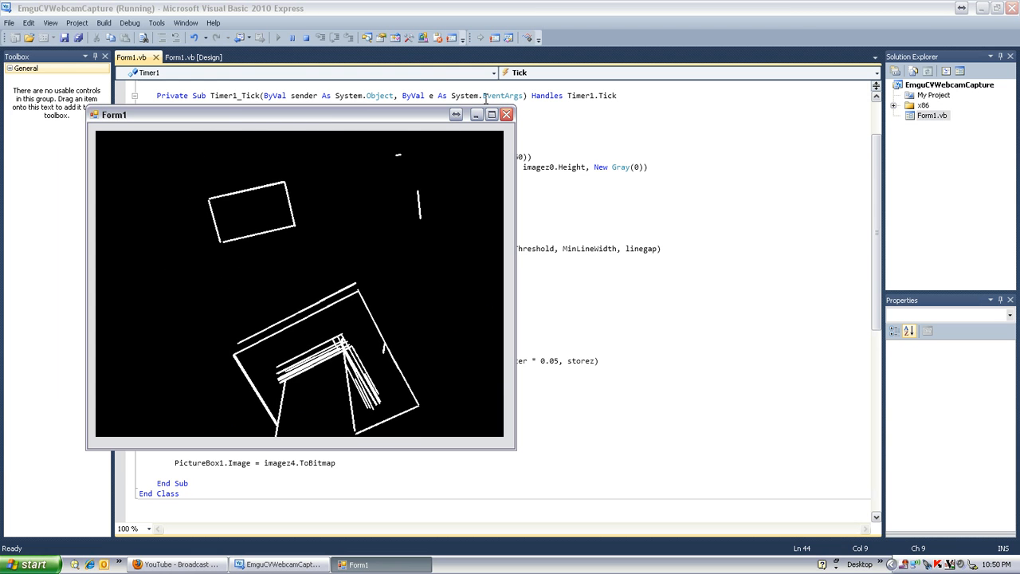
mouse_move(506, 114)
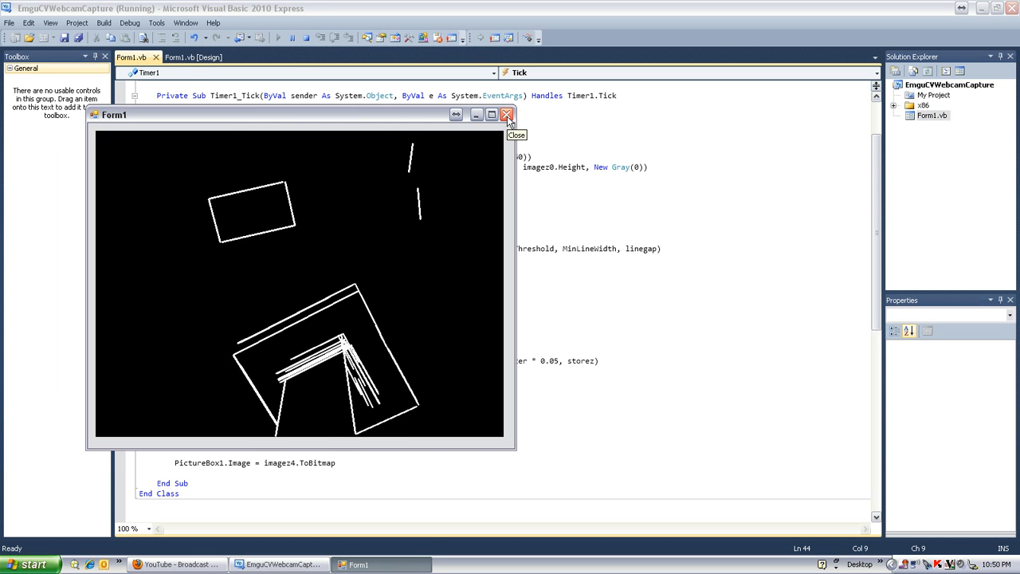
left_click(507, 114)
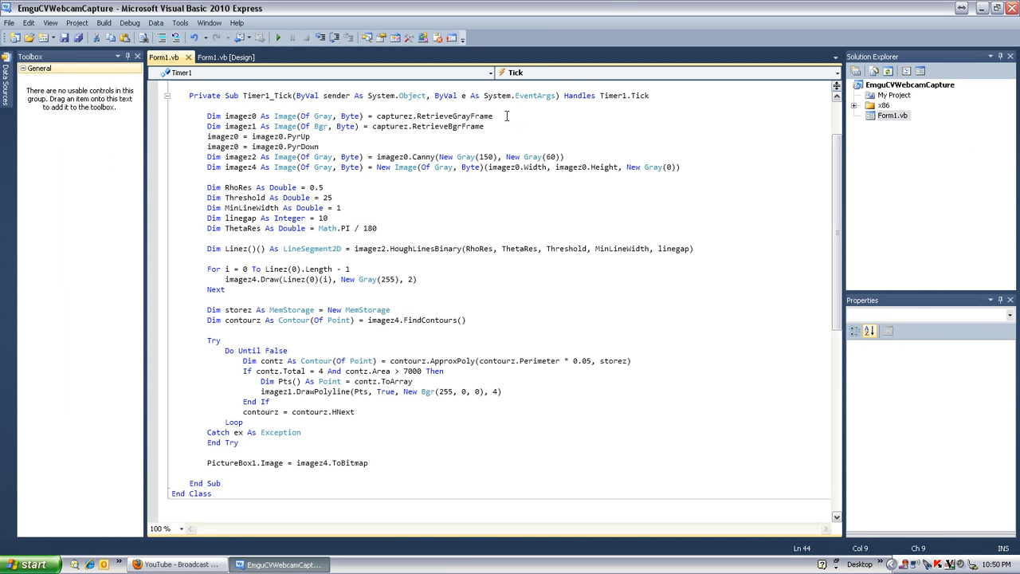
double_click(311, 463)
type("1")
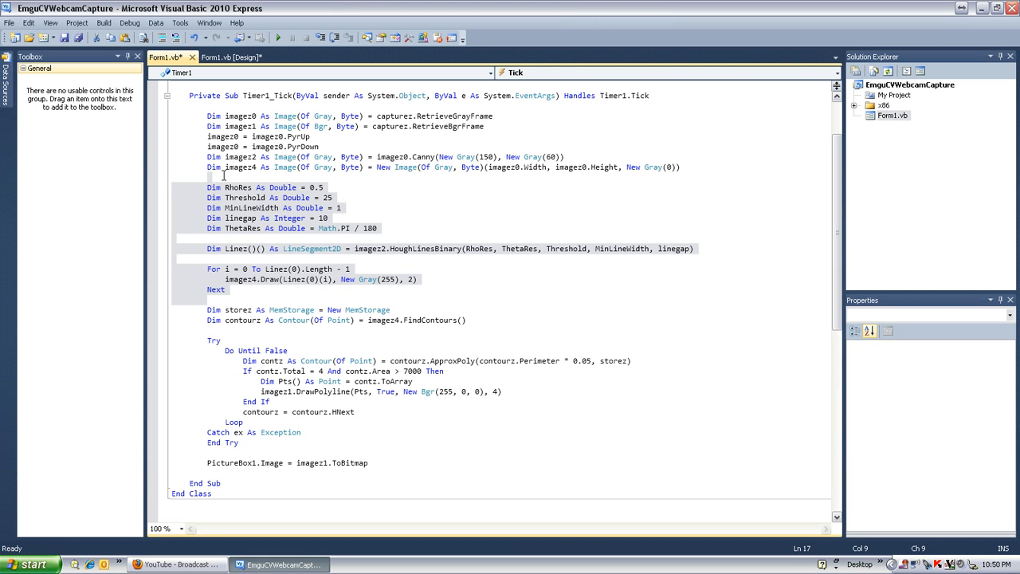
mouse_move(329, 182)
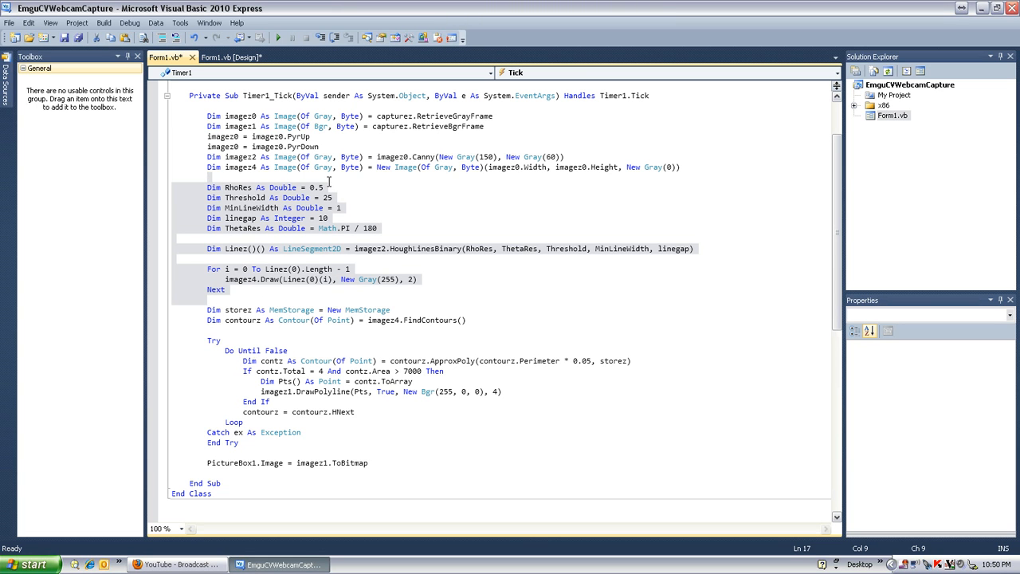
left_click(319, 187)
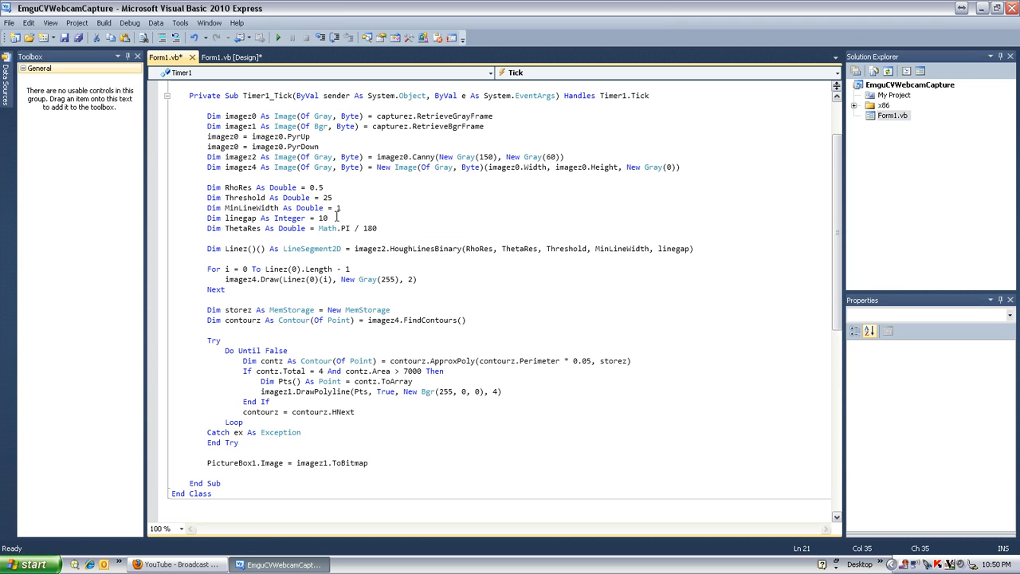
mouse_move(344, 186)
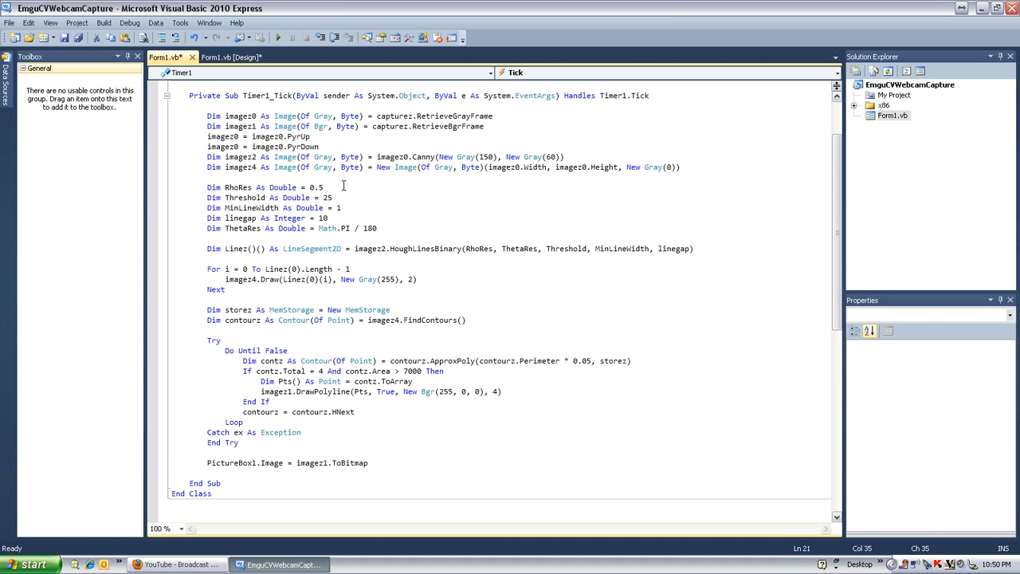
left_click(329, 197)
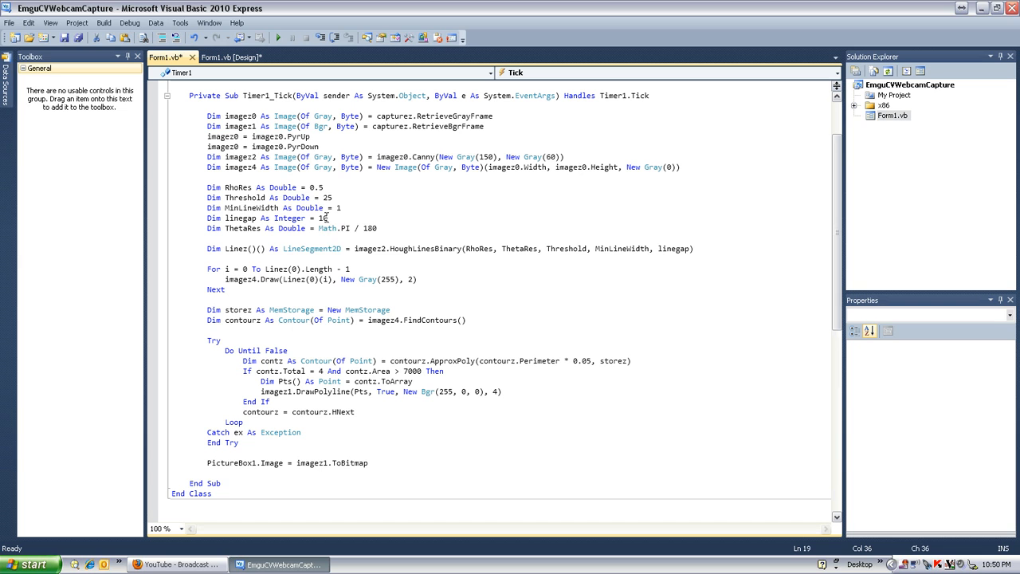
mouse_move(239, 188)
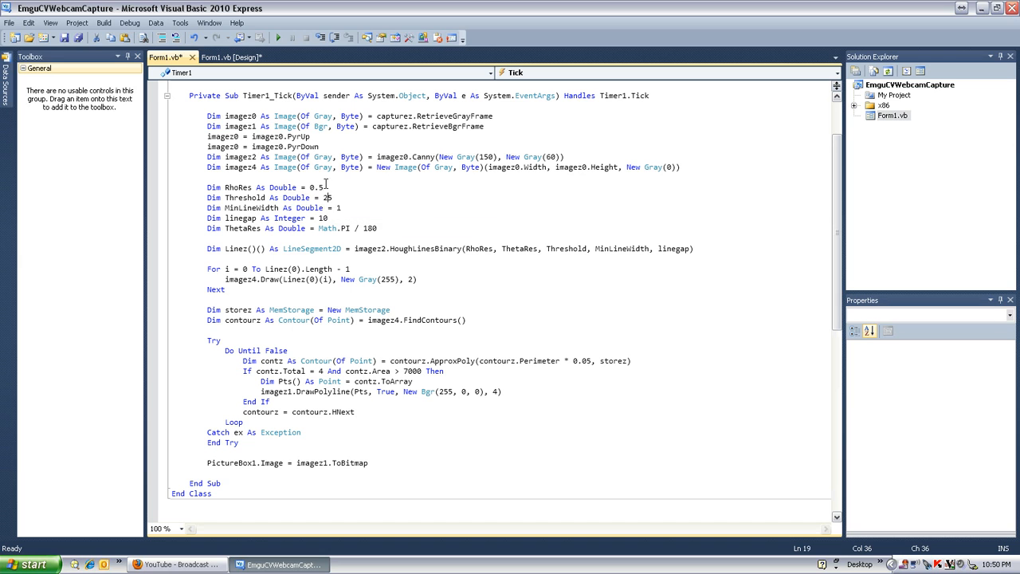
mouse_move(324, 187)
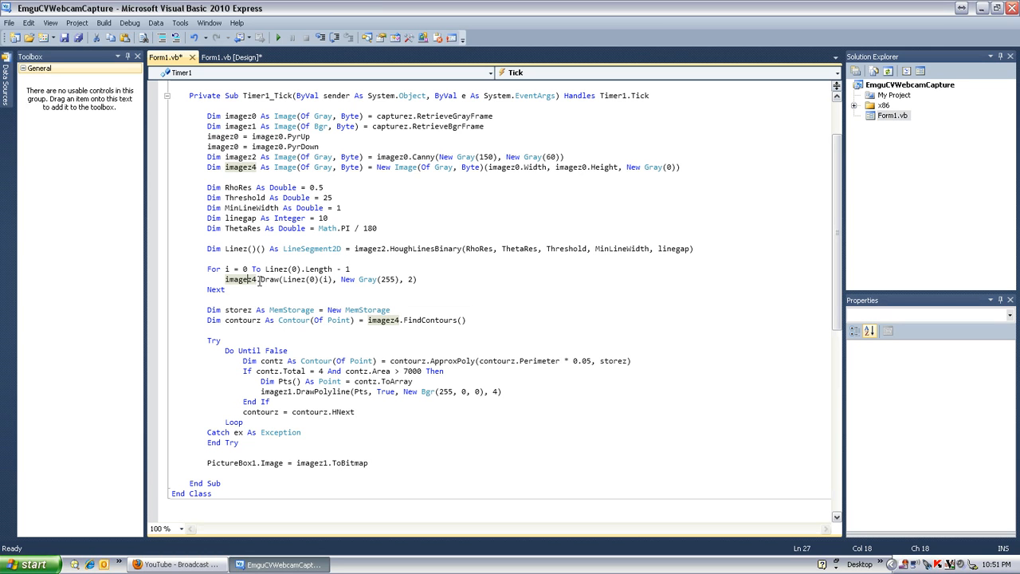
mouse_move(268, 279)
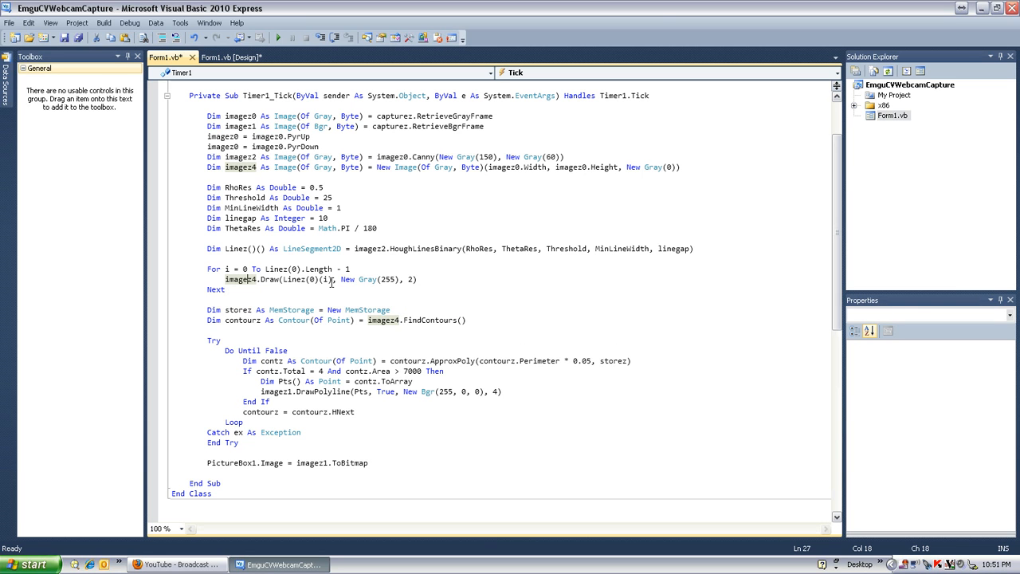
left_click(386, 279)
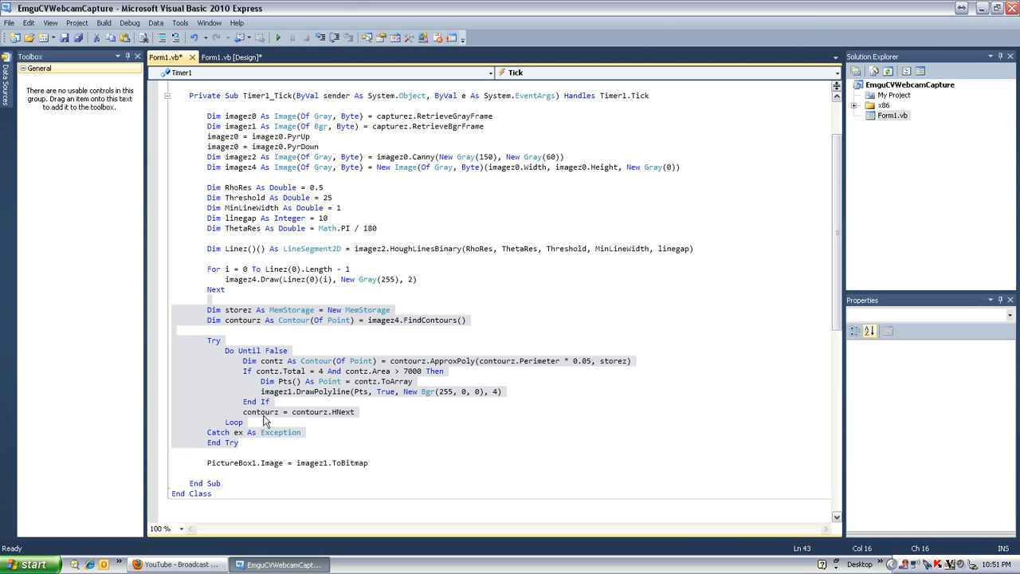
mouse_move(299, 339)
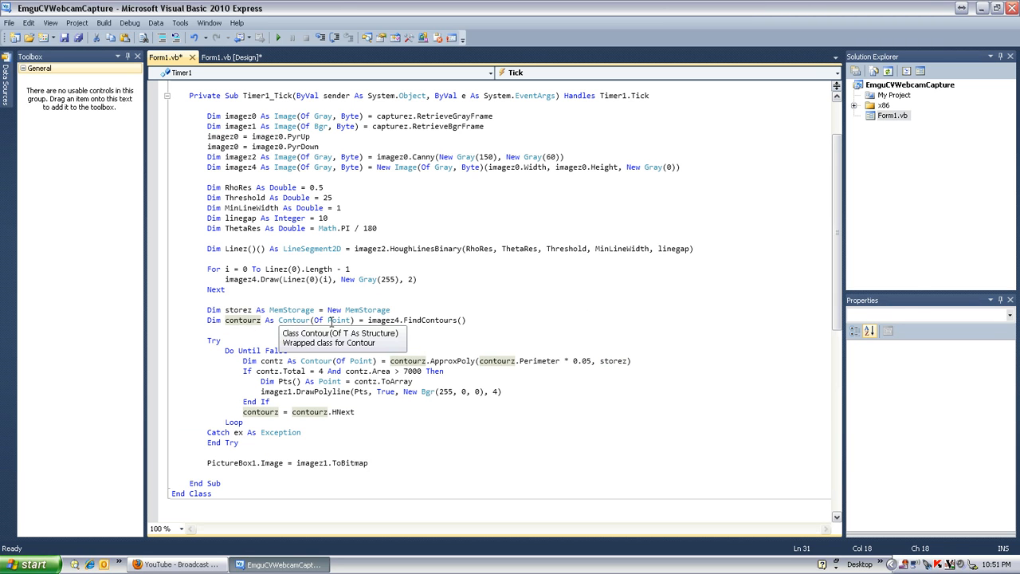
mouse_move(338, 320)
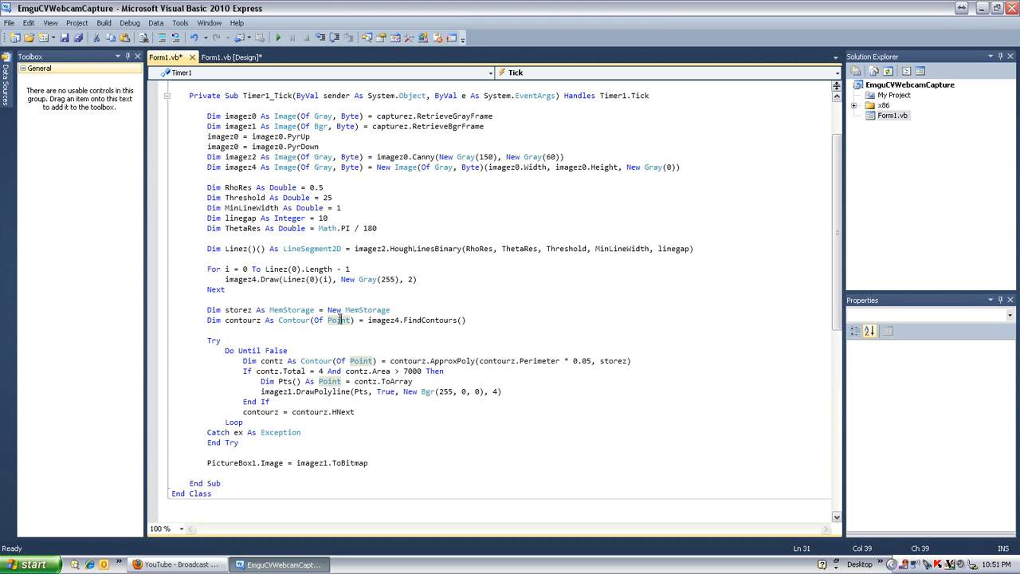
mouse_move(293, 319)
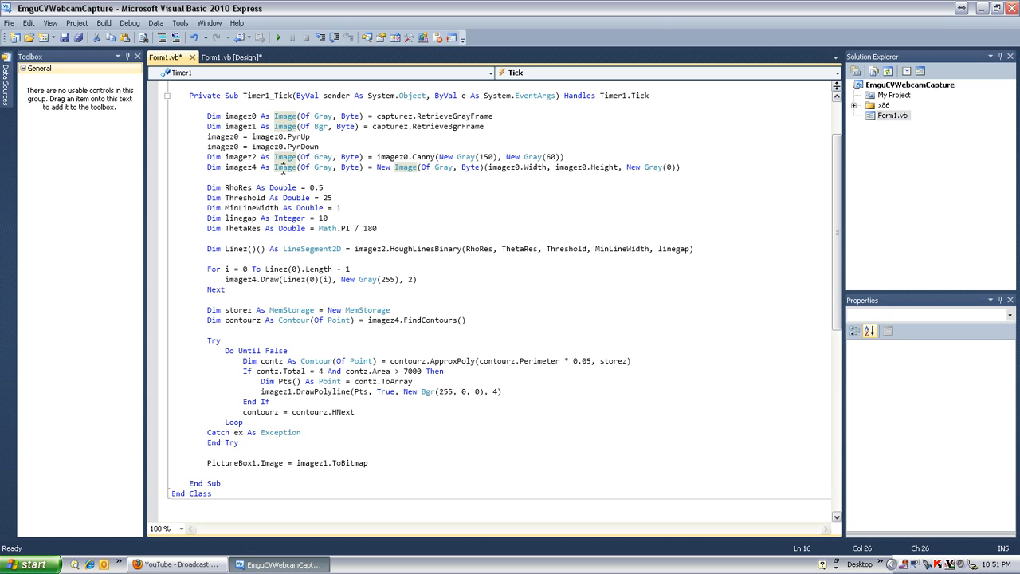
mouse_move(285, 167)
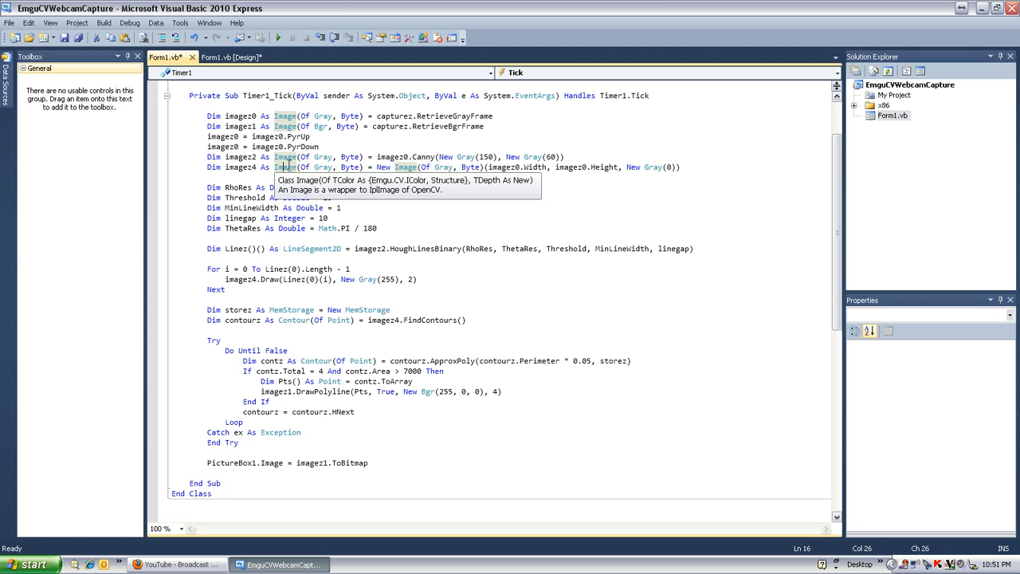
mouse_move(312, 248)
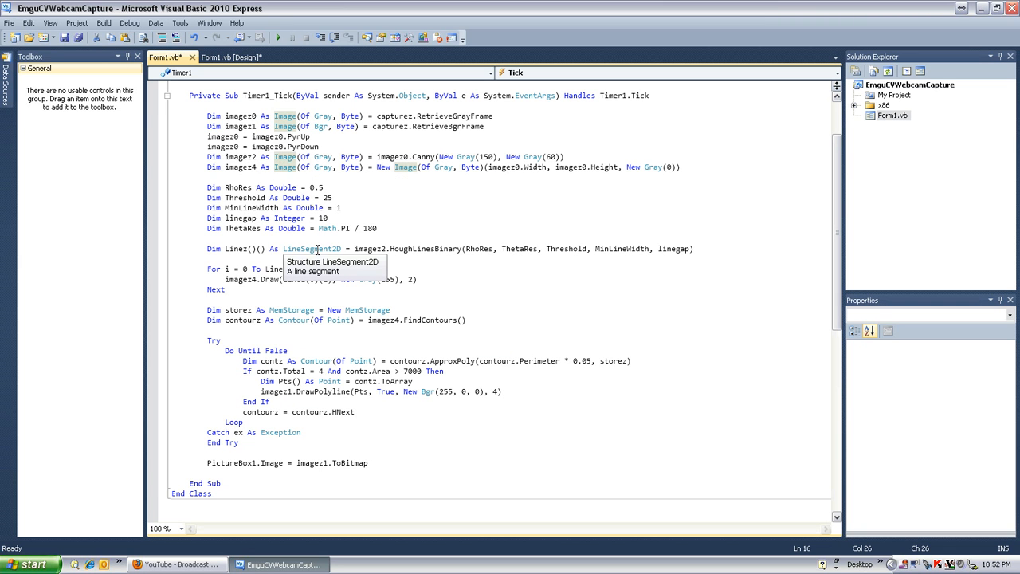
mouse_move(303, 309)
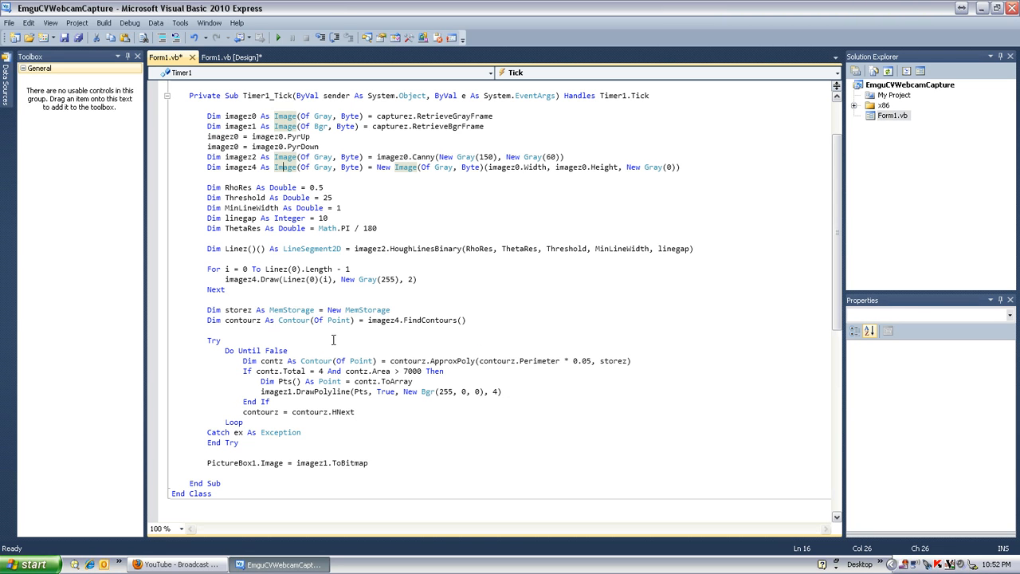
mouse_move(338, 319)
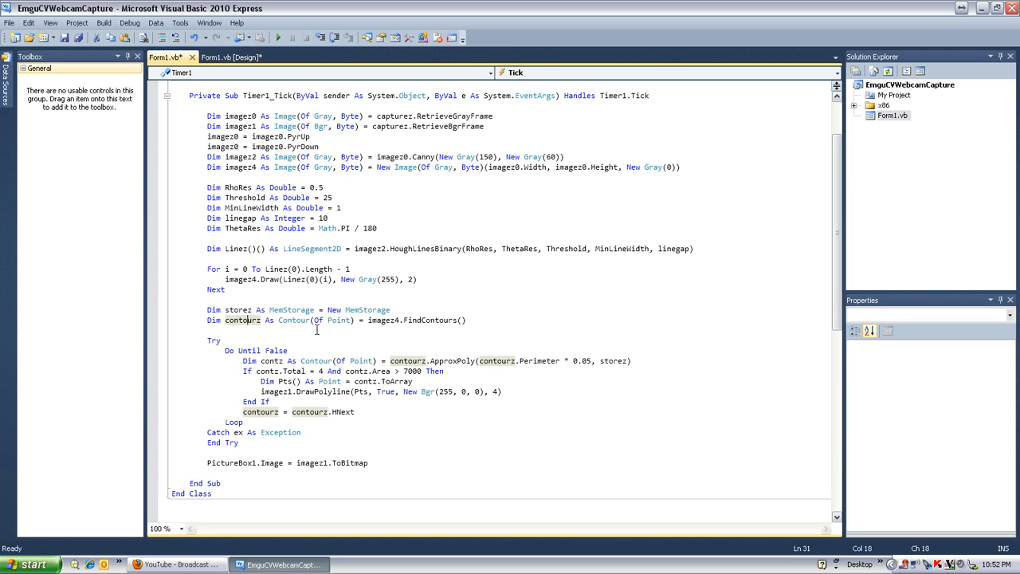
- Place a breakpoint on the 'Dim contz ... contourz.ApproxPoly(...)' line in Timer1_Tick
left_click(442, 319)
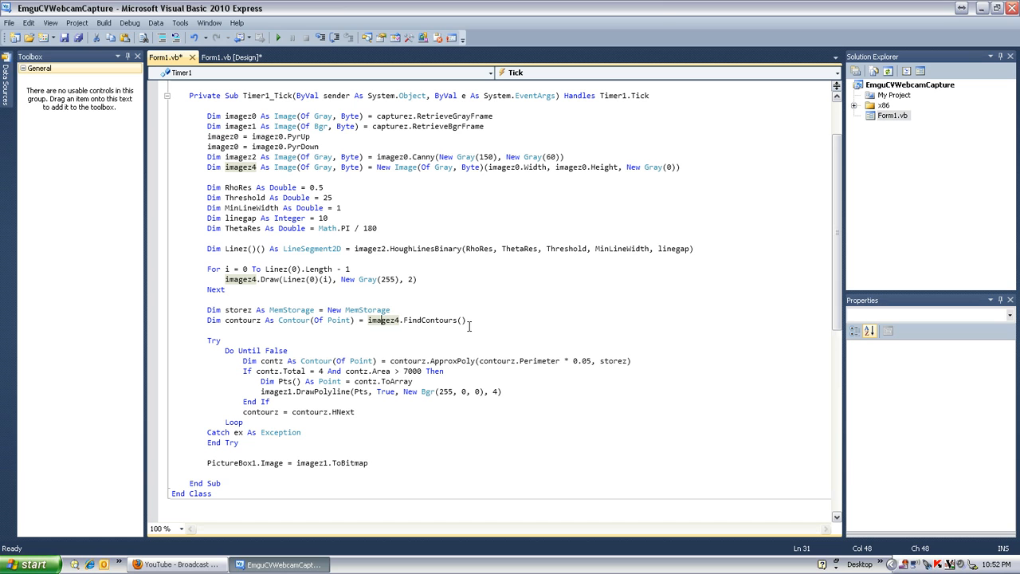
left_click(444, 320)
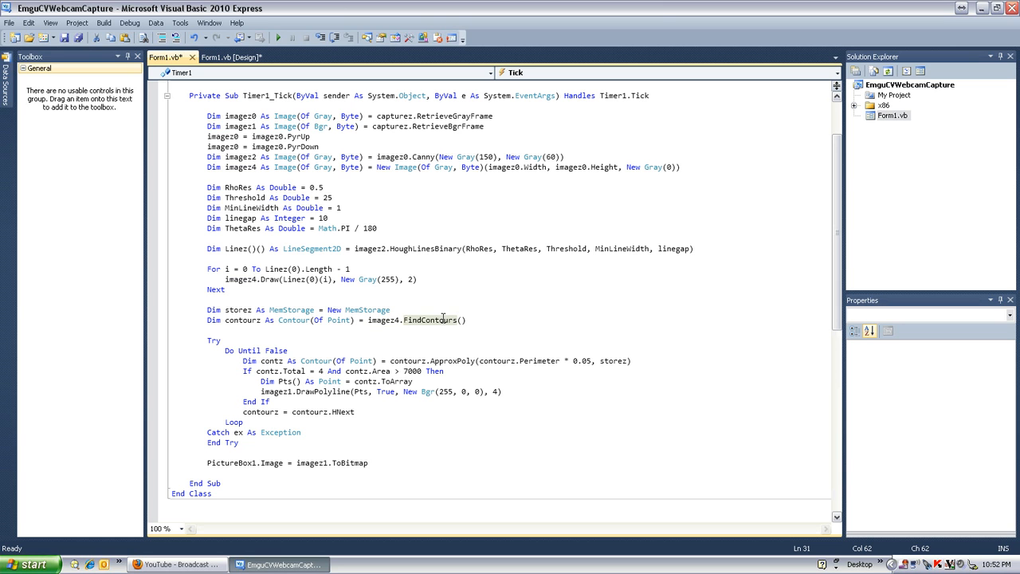
left_click(240, 320)
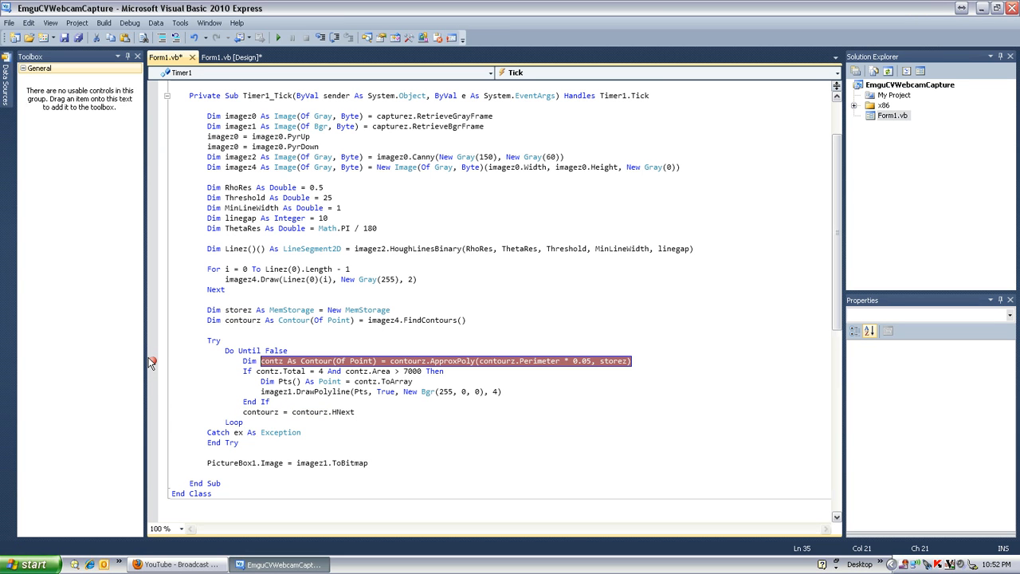
- Run the app in the debugger and inspect contourz's data tip: Total 4, Area 2.0
left_click(278, 37)
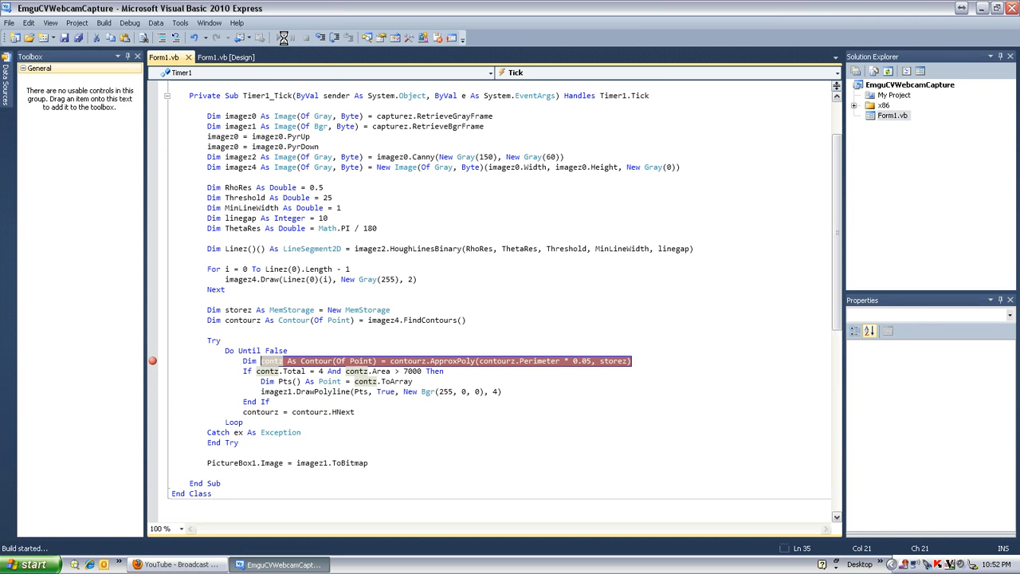
left_click(278, 37)
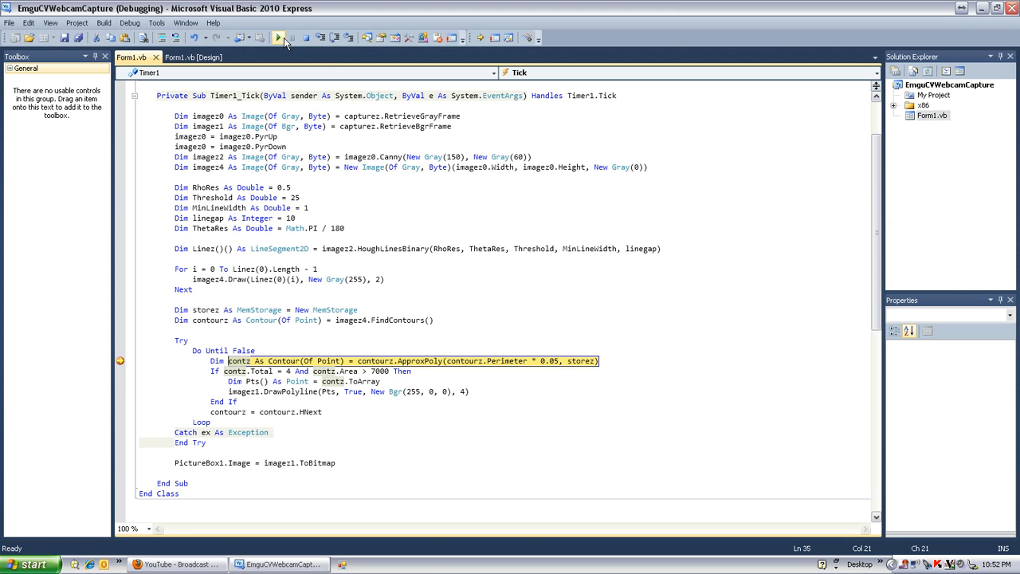
left_click(278, 37)
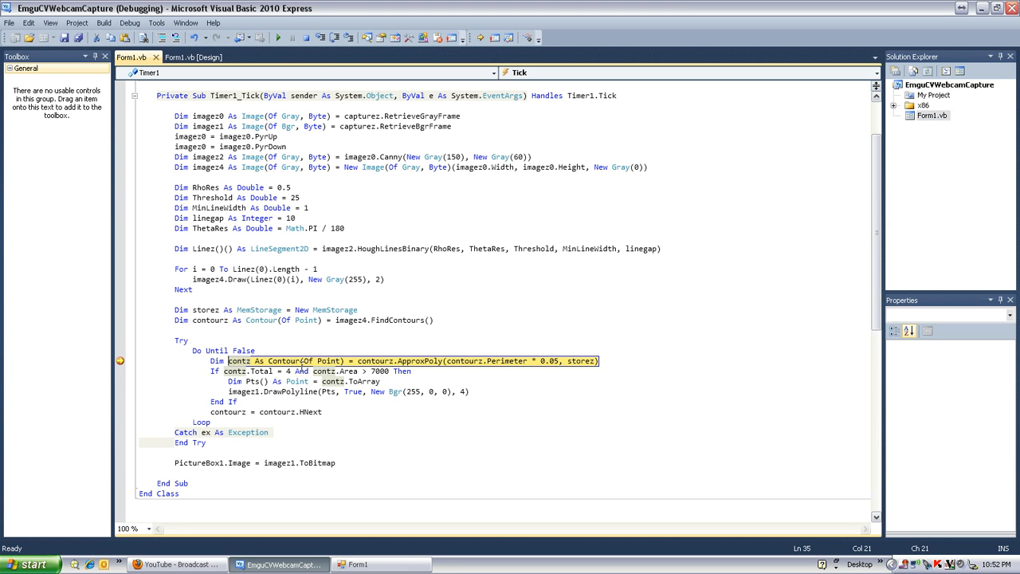
mouse_move(277, 380)
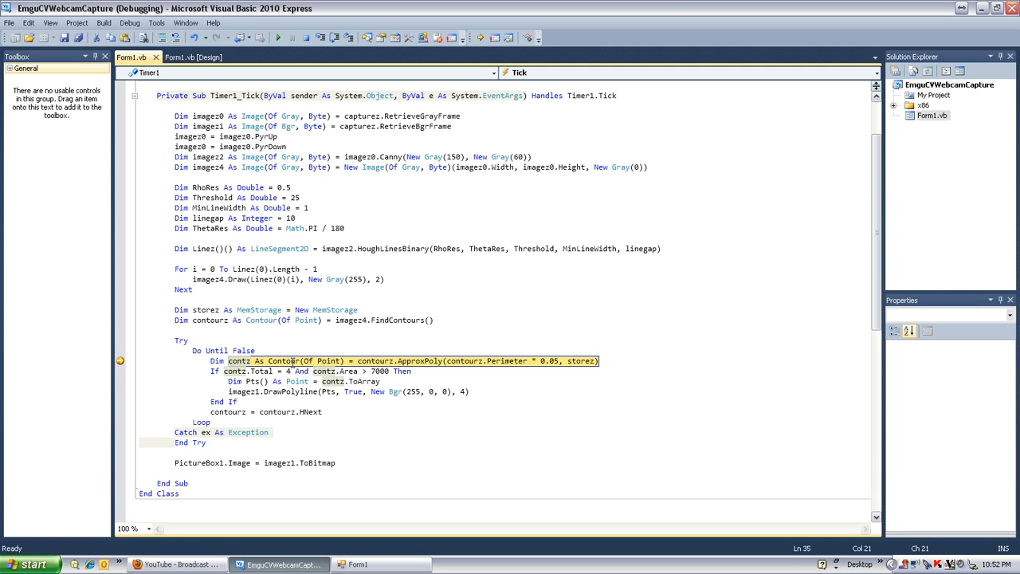
mouse_move(417, 371)
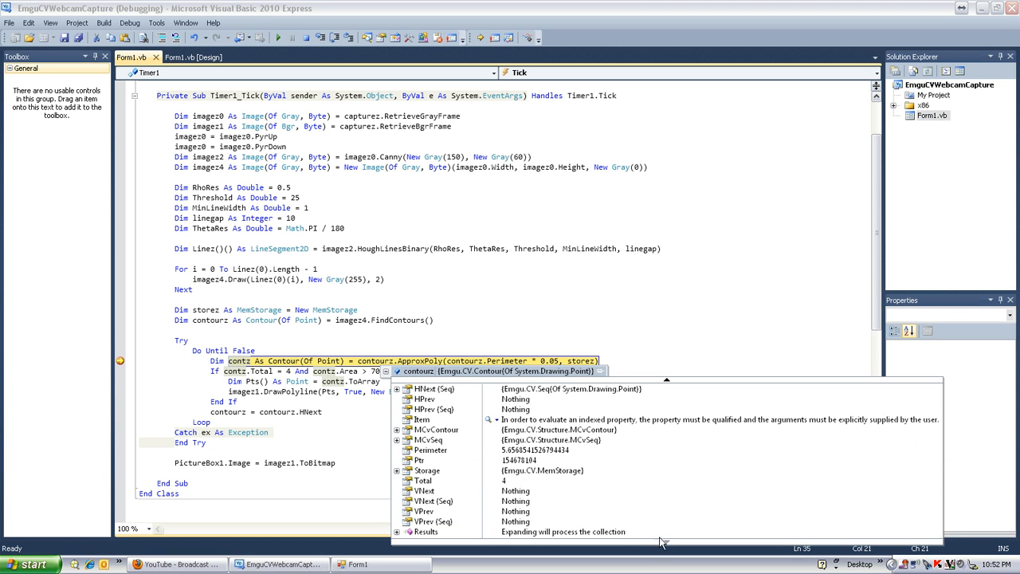
mouse_move(654, 521)
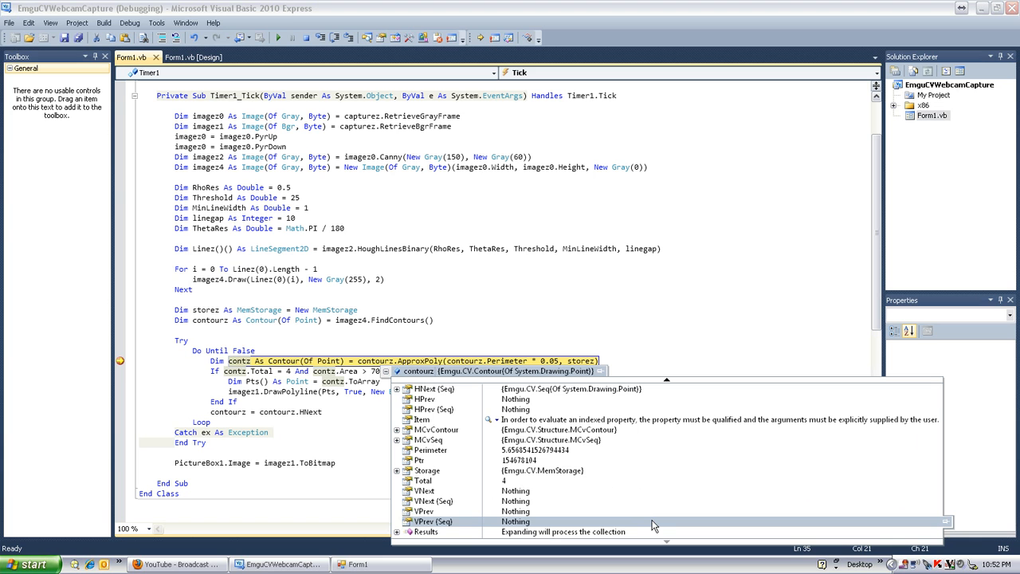
mouse_move(629, 501)
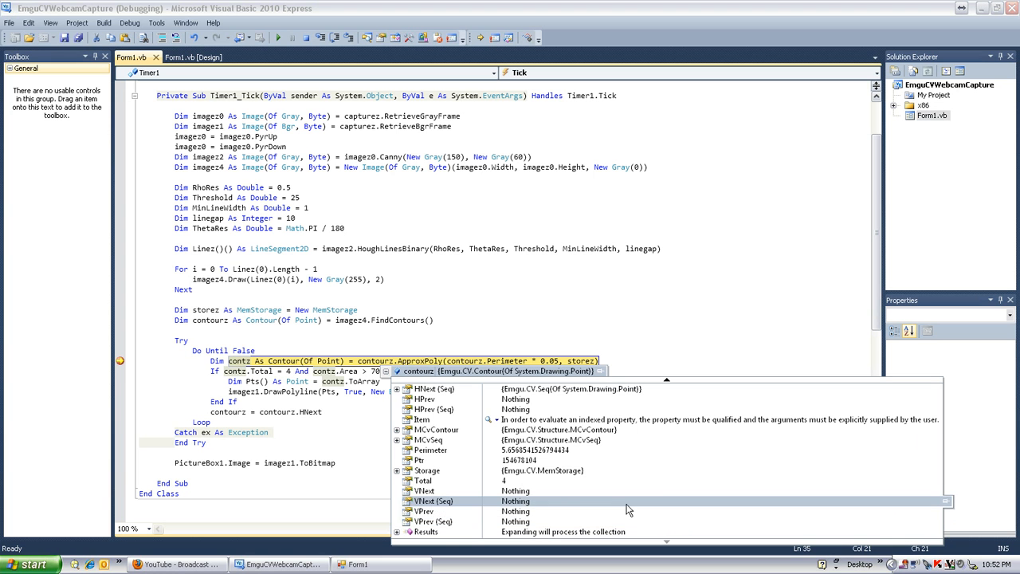
scroll("up", 3)
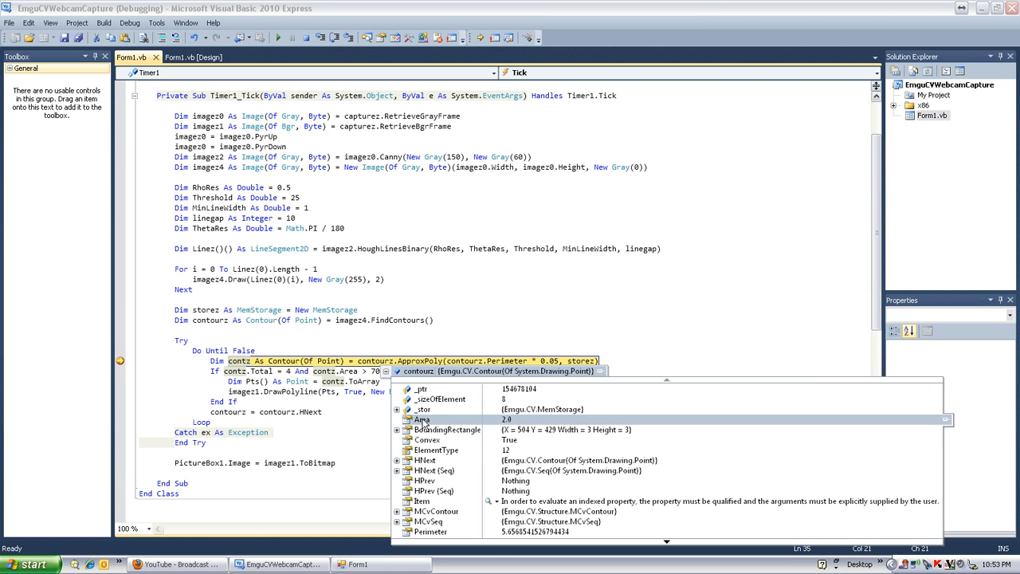
scroll("down", 3)
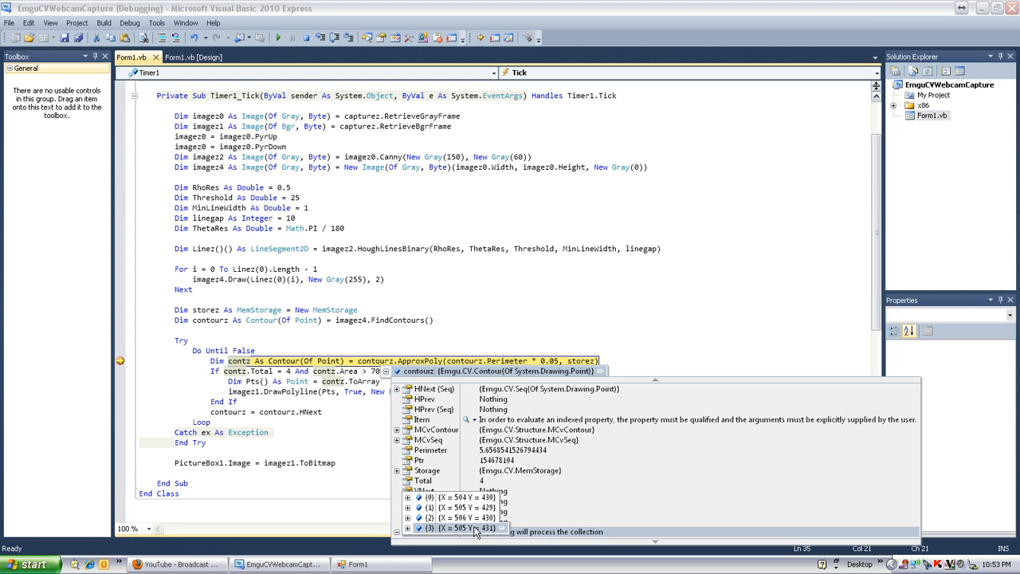
scroll("down", 3)
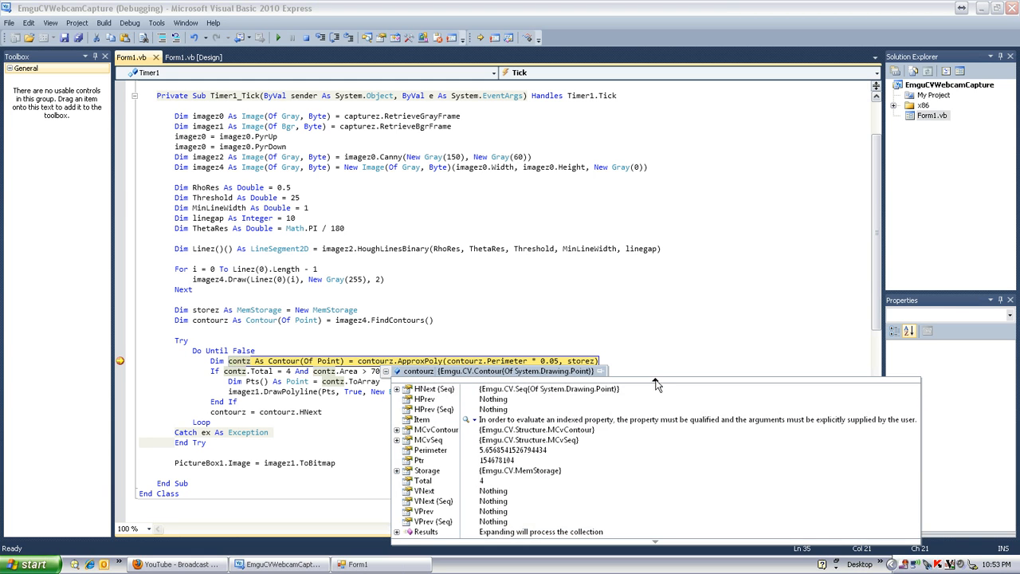
- Expand contz's HNext chain to see successive contours' Area and roughly 3x4 BoundingRectangle
scroll("up", 3)
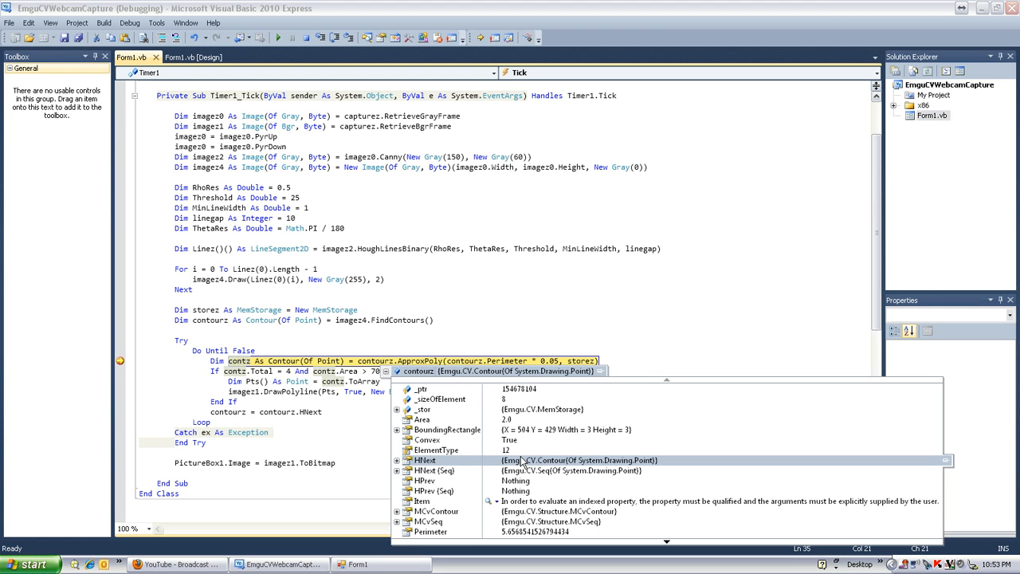
mouse_move(419, 466)
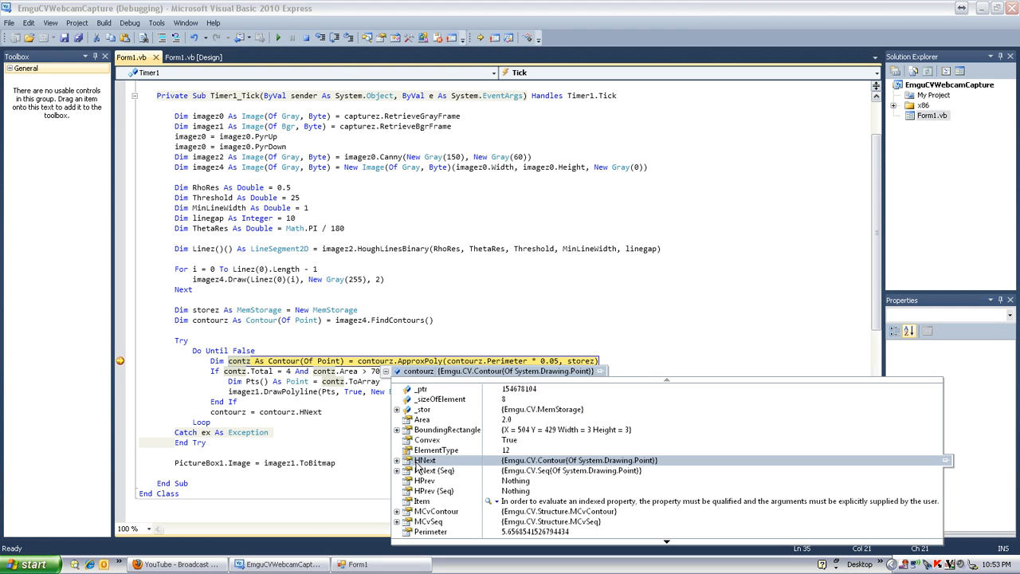
left_click(397, 460)
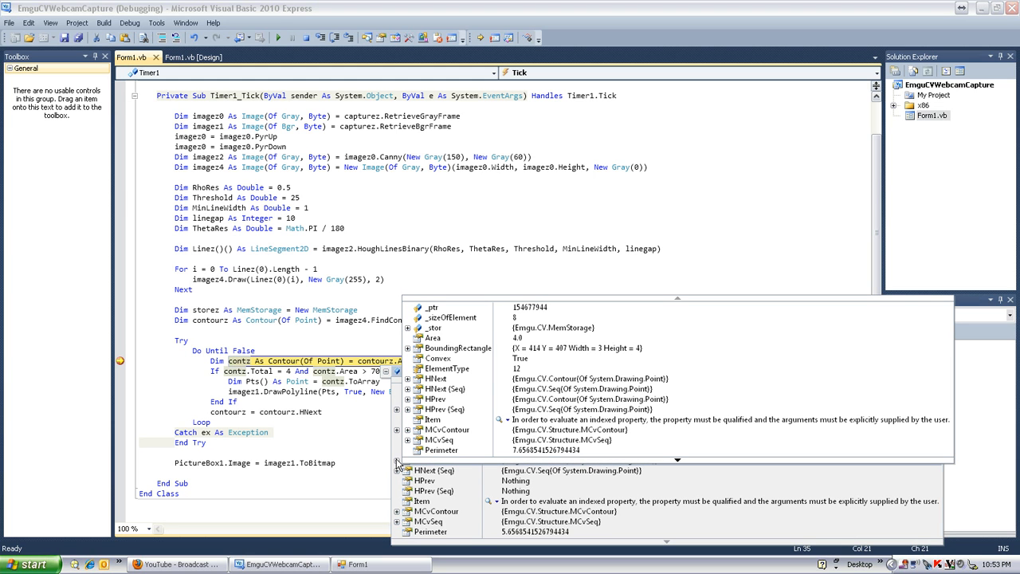
mouse_move(657, 300)
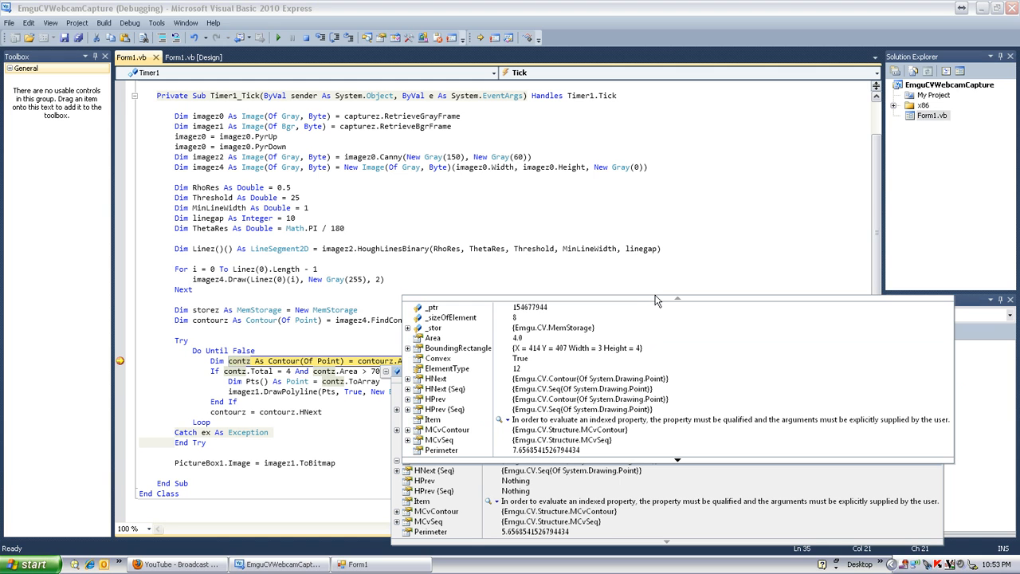
left_click(407, 379)
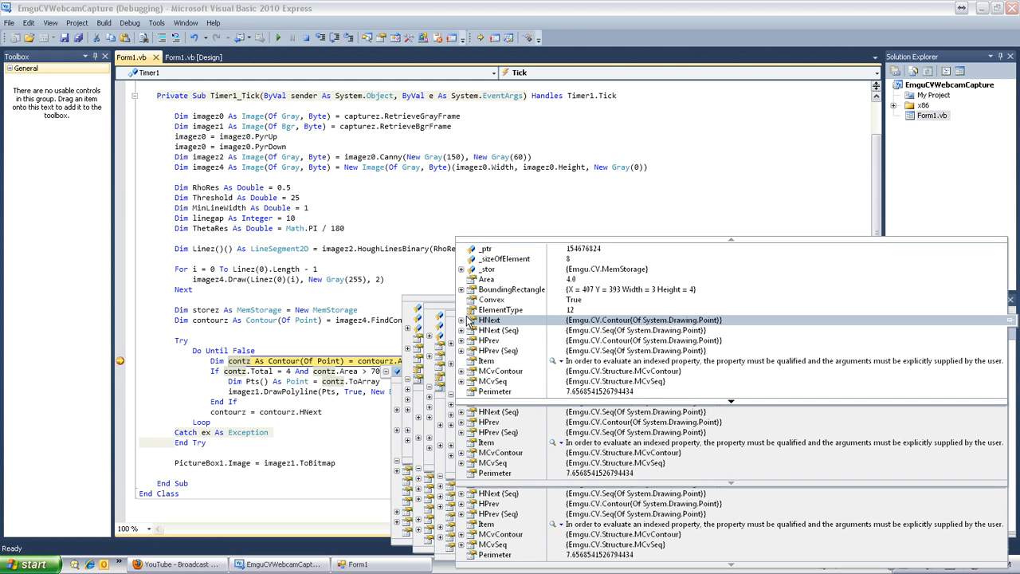
left_click(461, 320)
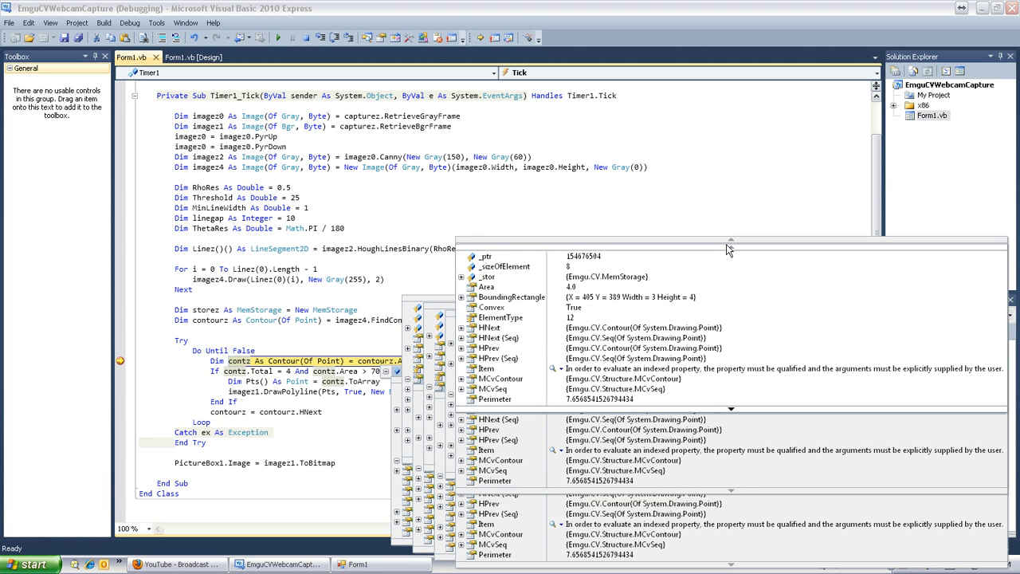
left_click(490, 328)
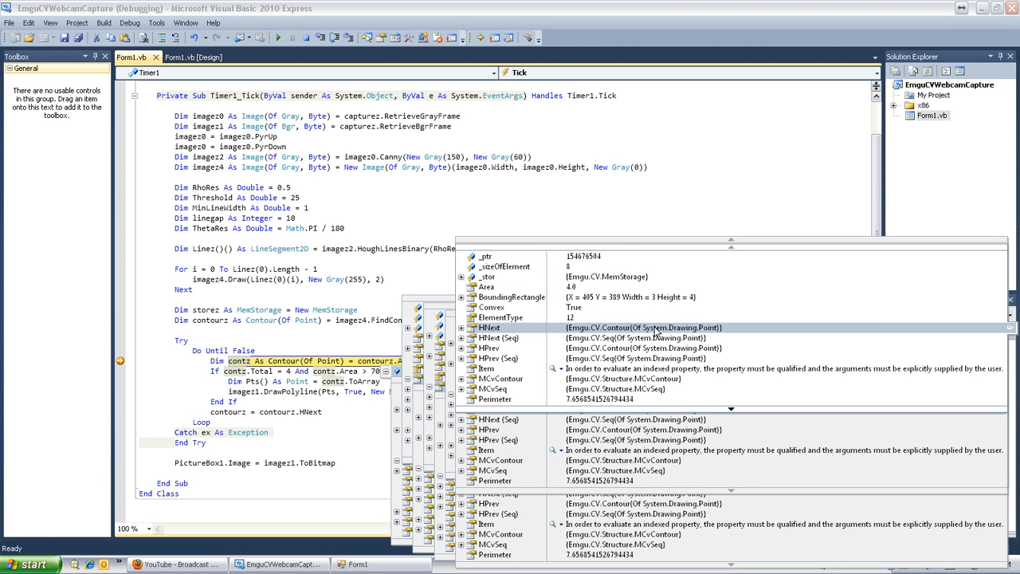
left_click(463, 328)
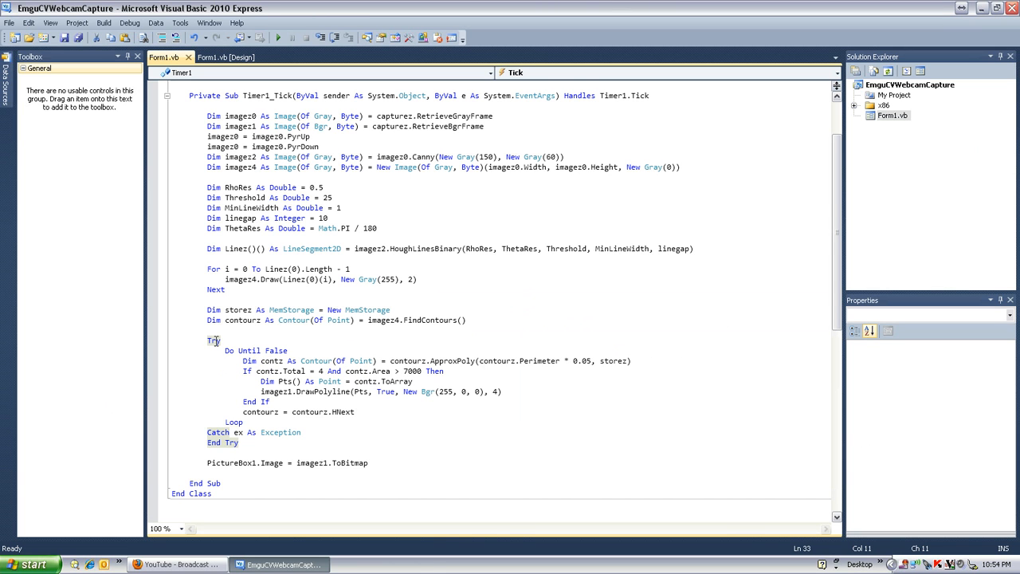
mouse_move(274, 333)
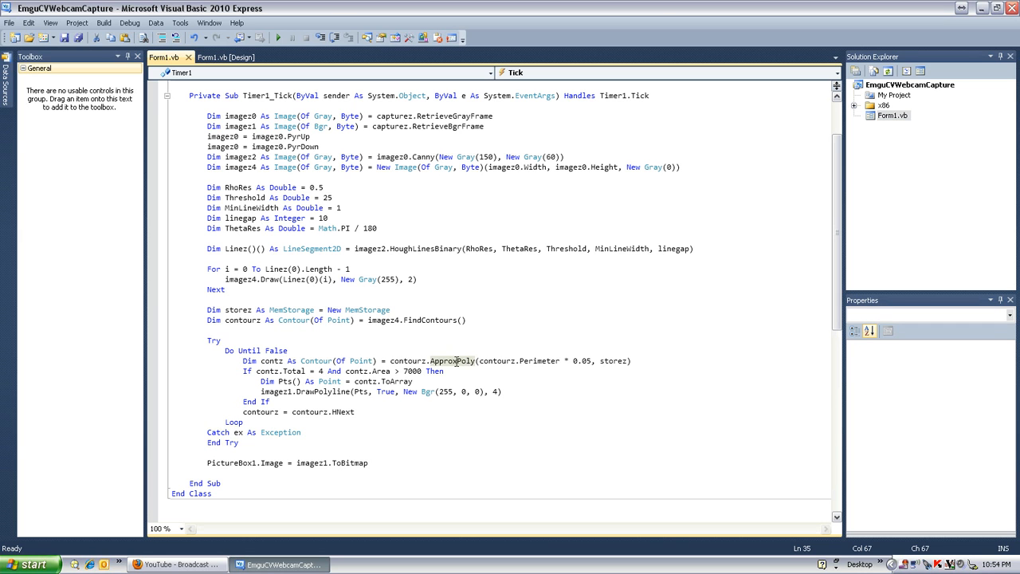
mouse_move(524, 429)
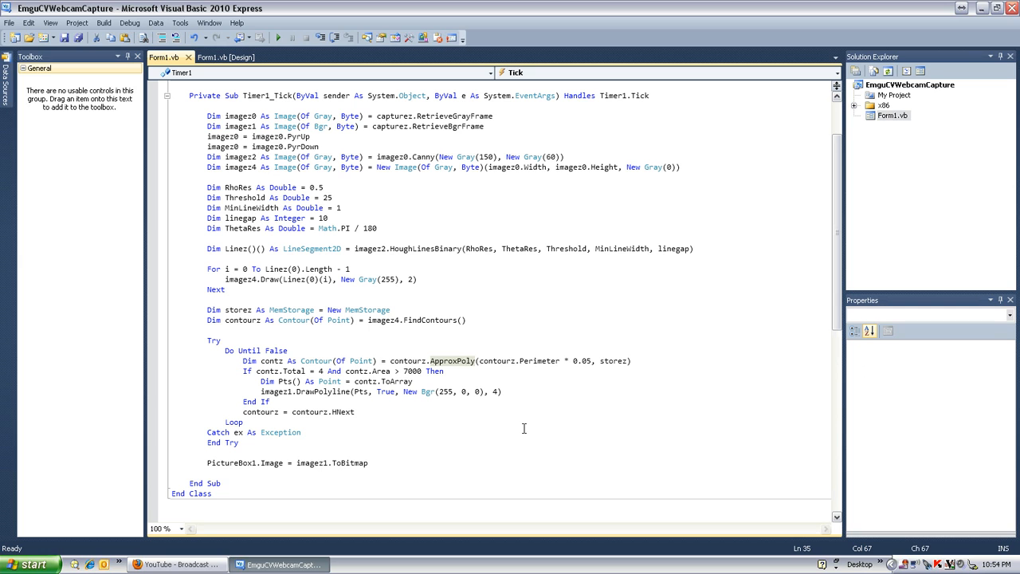
- Stop debugging and review the ApproxPoly and Area > 7000 lines
left_click(487, 360)
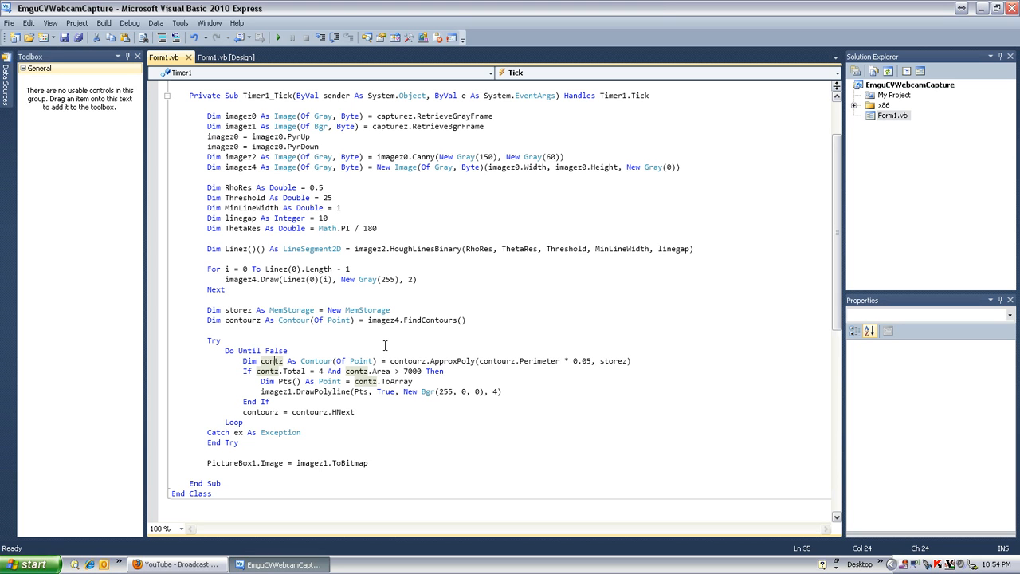
mouse_move(330, 319)
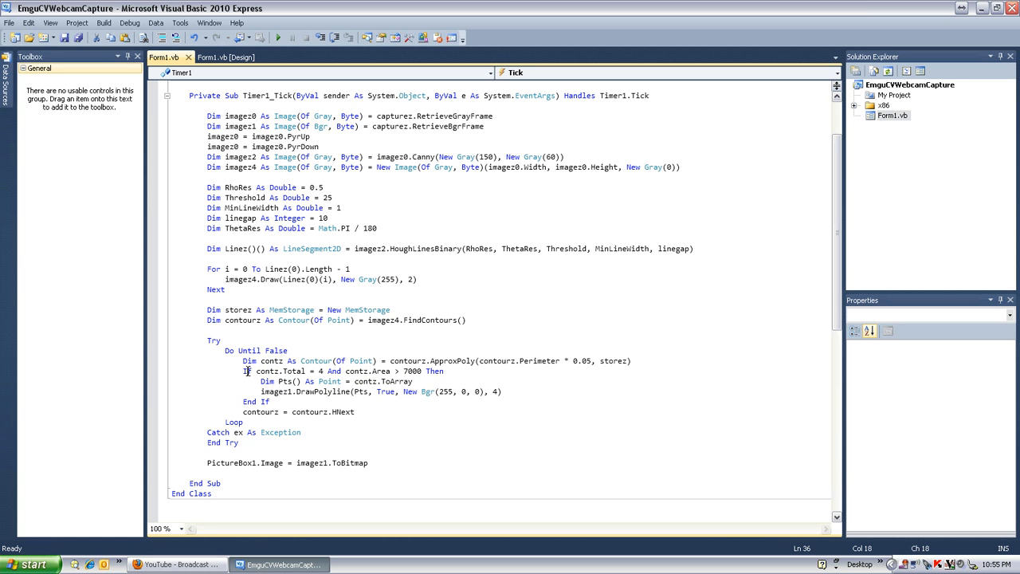
mouse_move(267, 372)
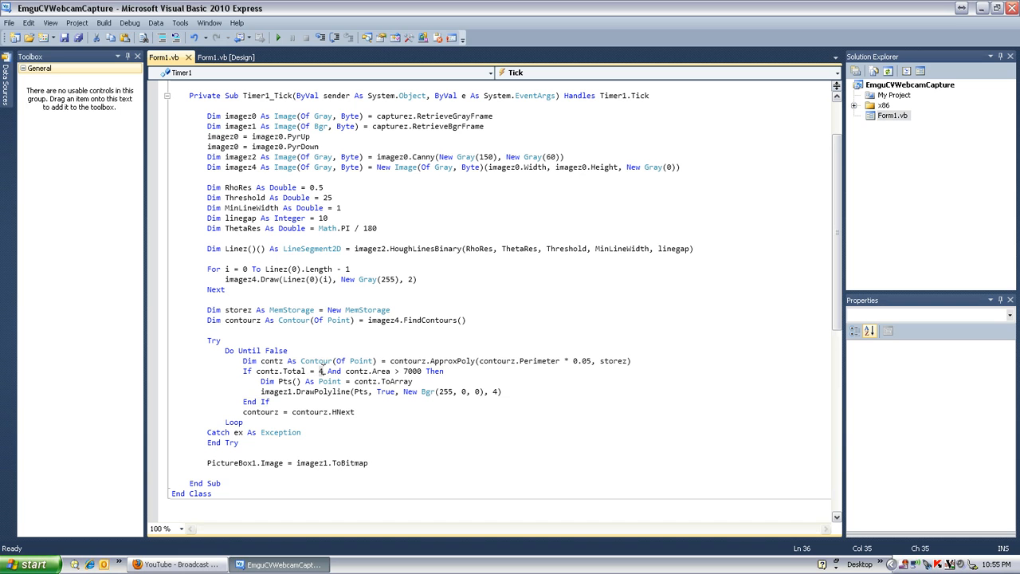
mouse_move(385, 371)
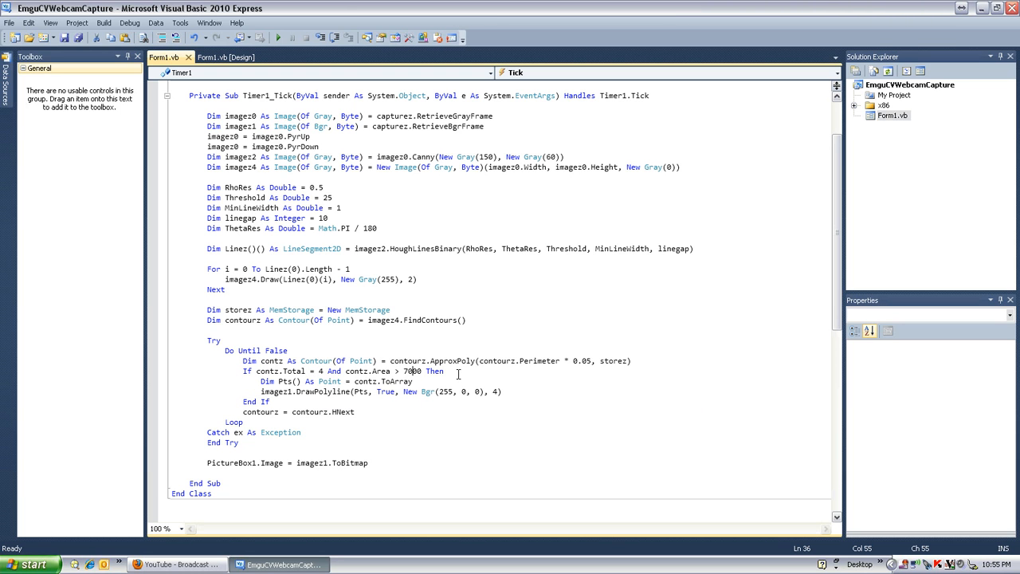
mouse_move(413, 371)
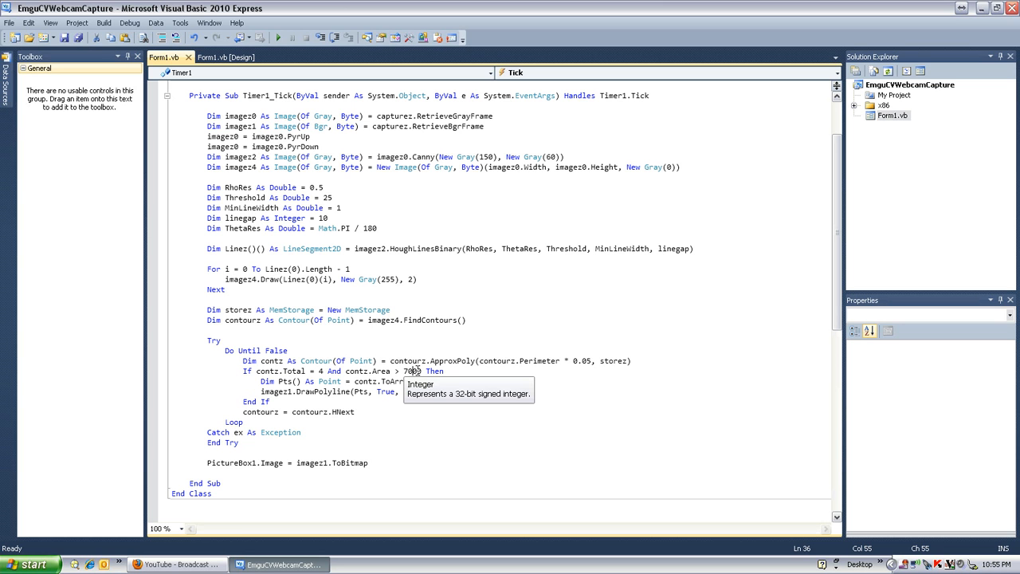
left_click(278, 37)
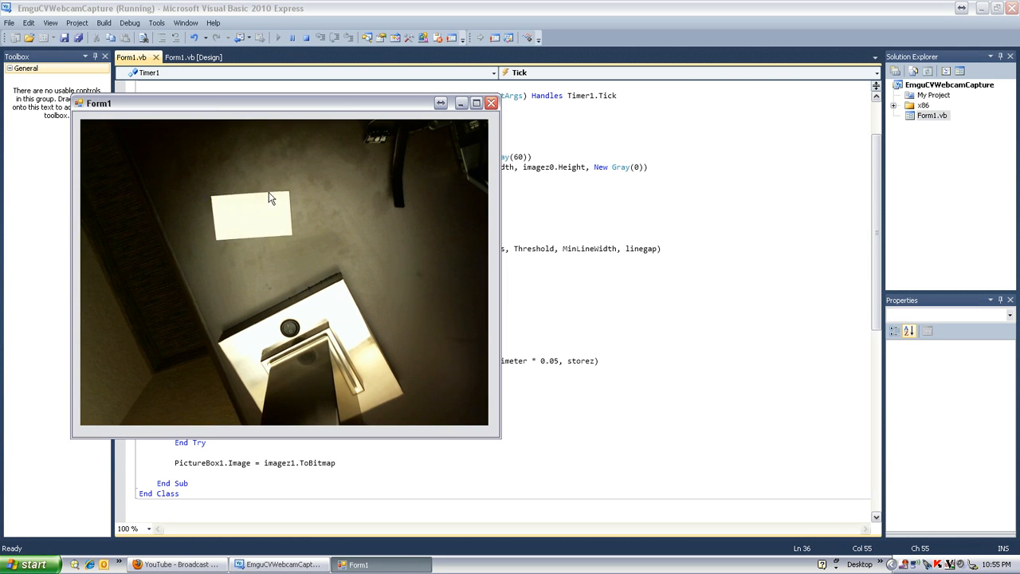
mouse_move(253, 177)
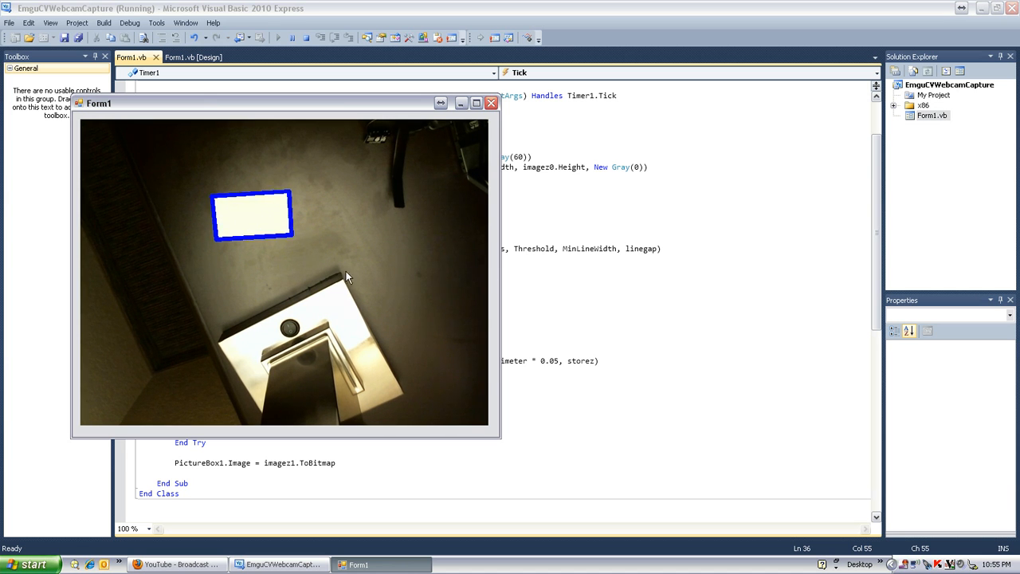
mouse_move(249, 233)
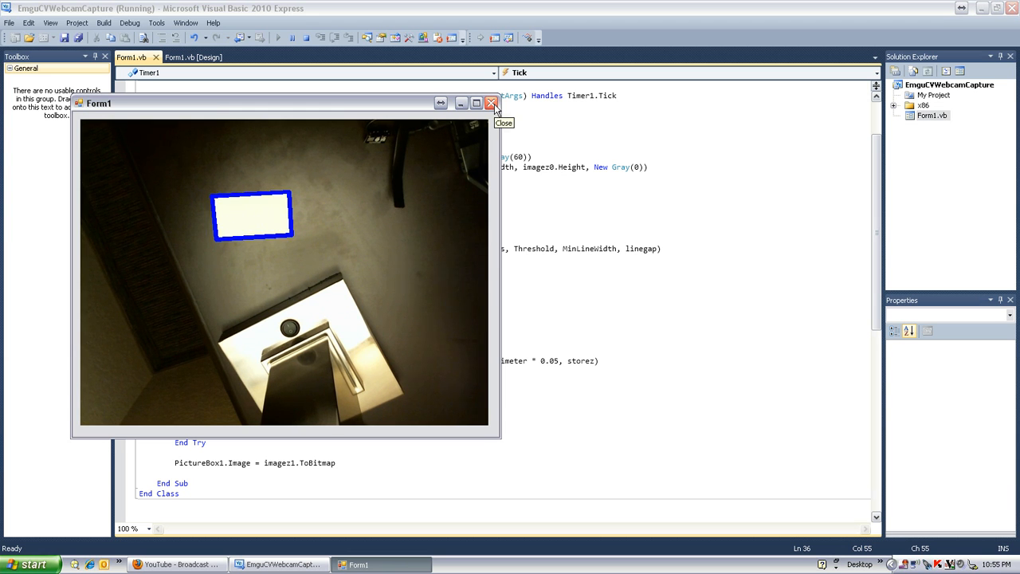
left_click(492, 104)
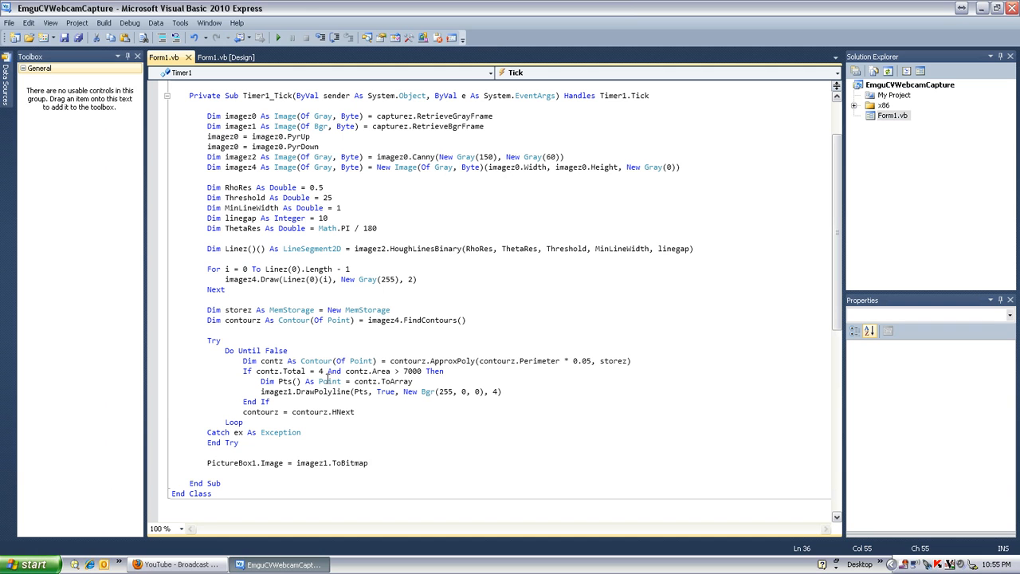
left_click(321, 371)
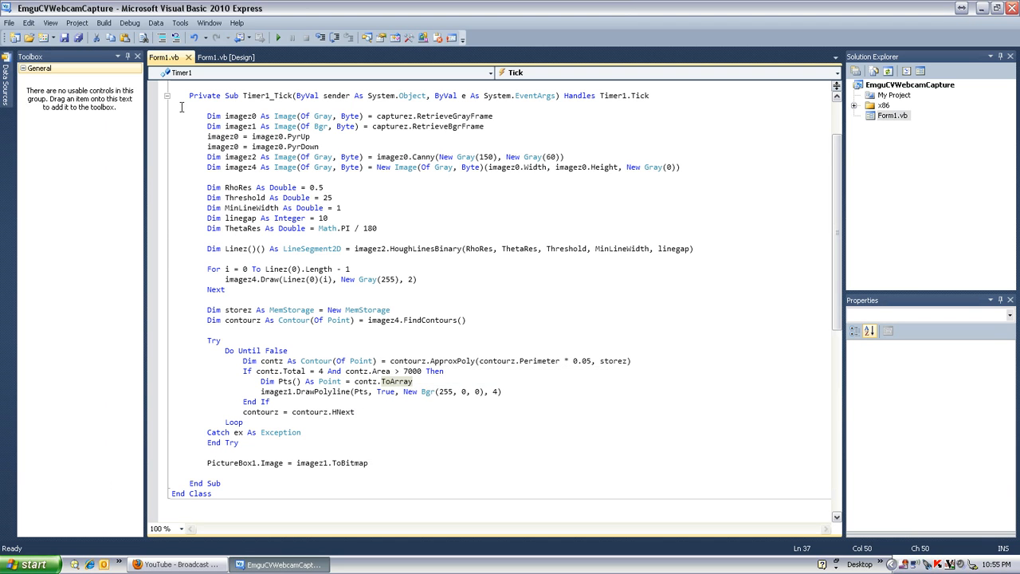
mouse_move(155, 383)
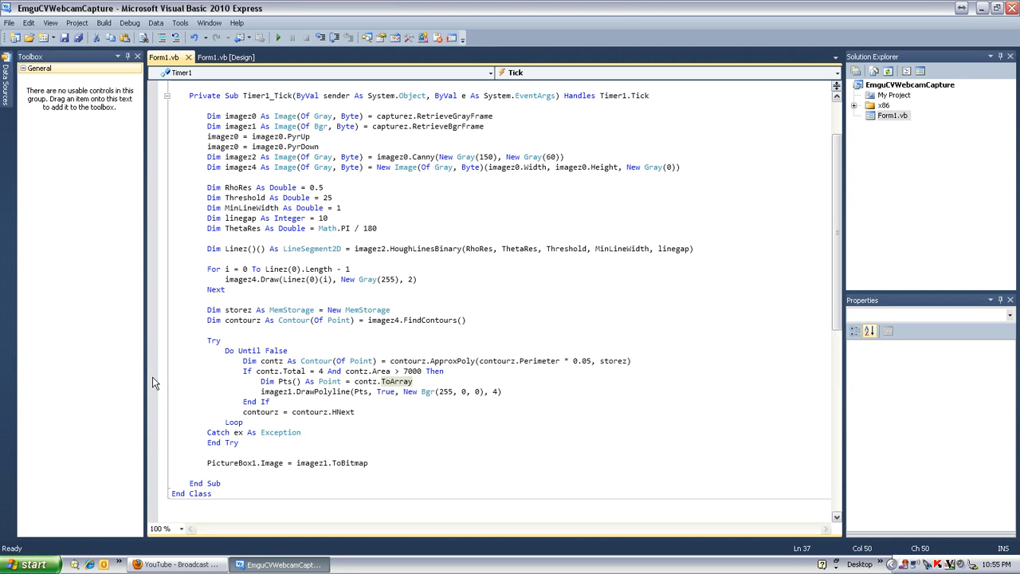
left_click(278, 37)
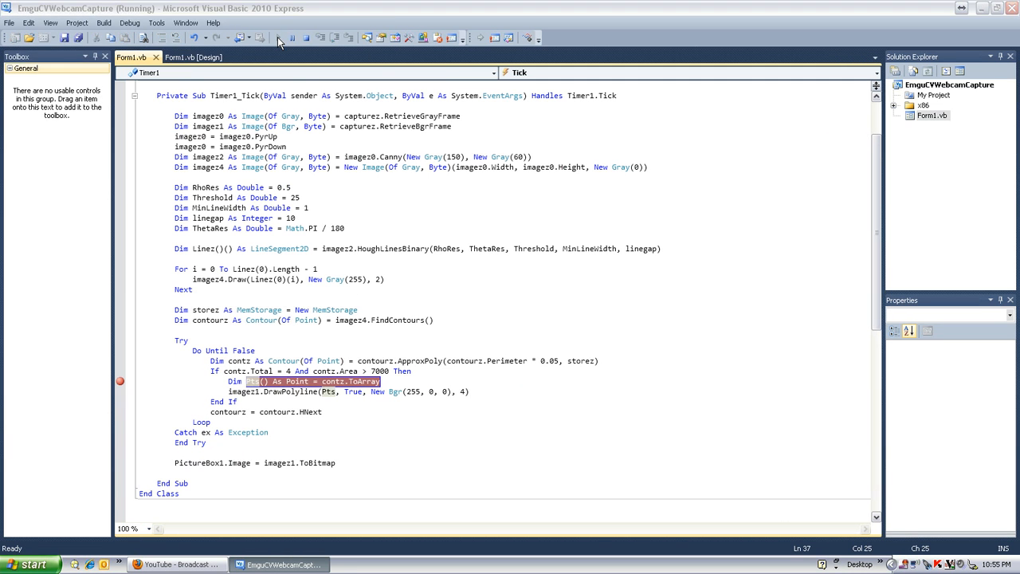
left_click(278, 38)
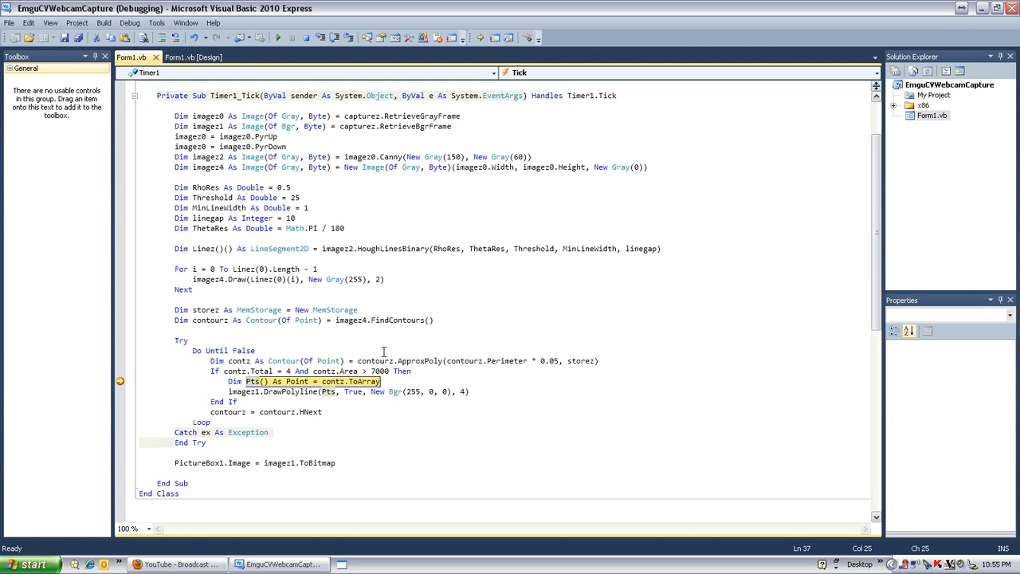
mouse_move(370, 392)
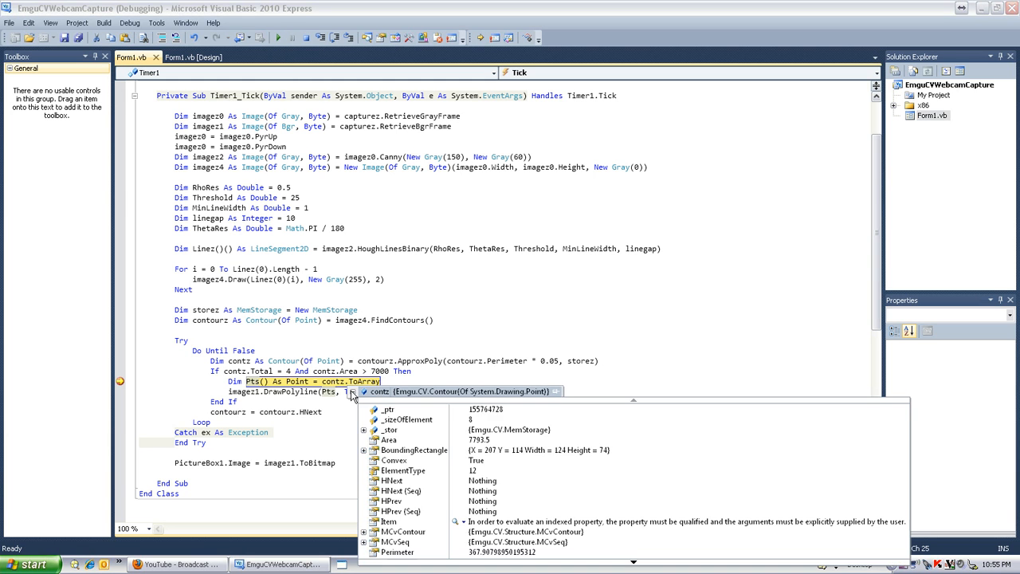
scroll("down", 3)
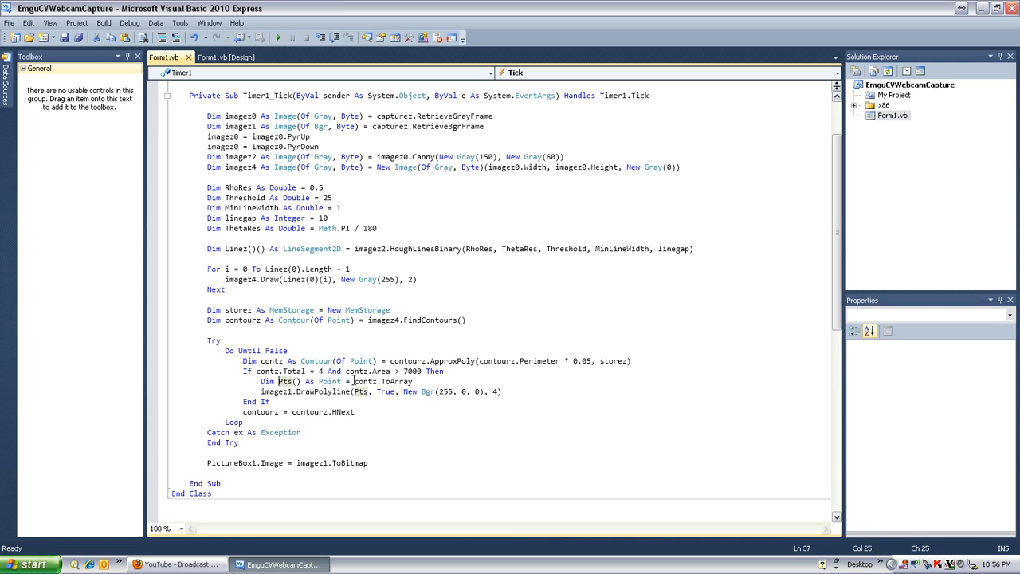
left_click(311, 391)
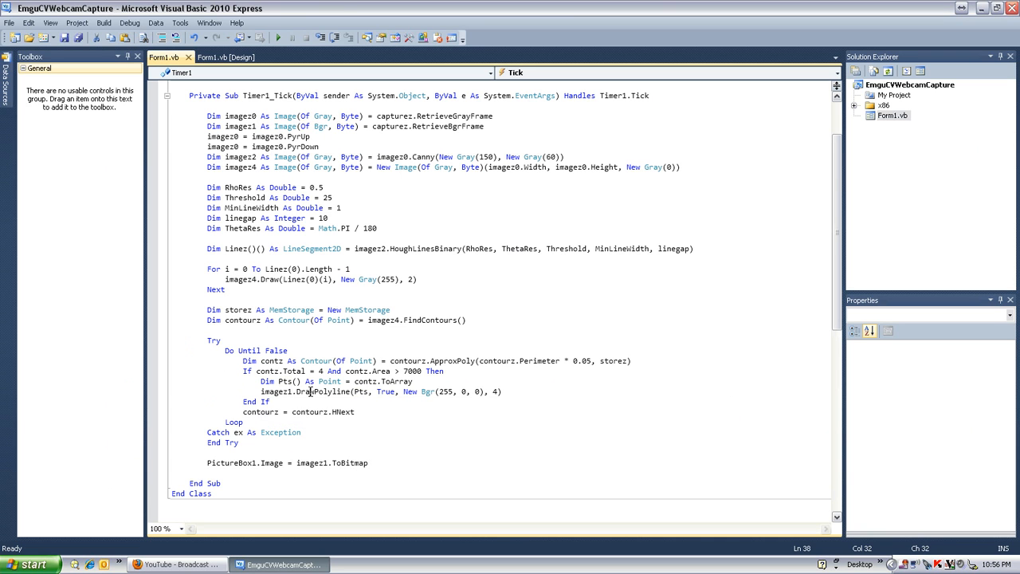
left_click(363, 391)
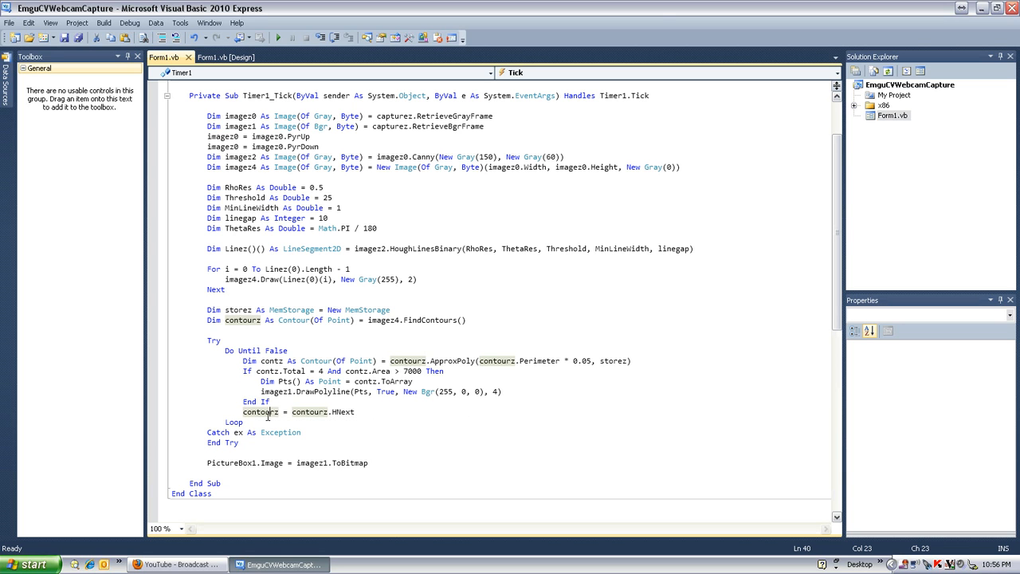
mouse_move(309, 411)
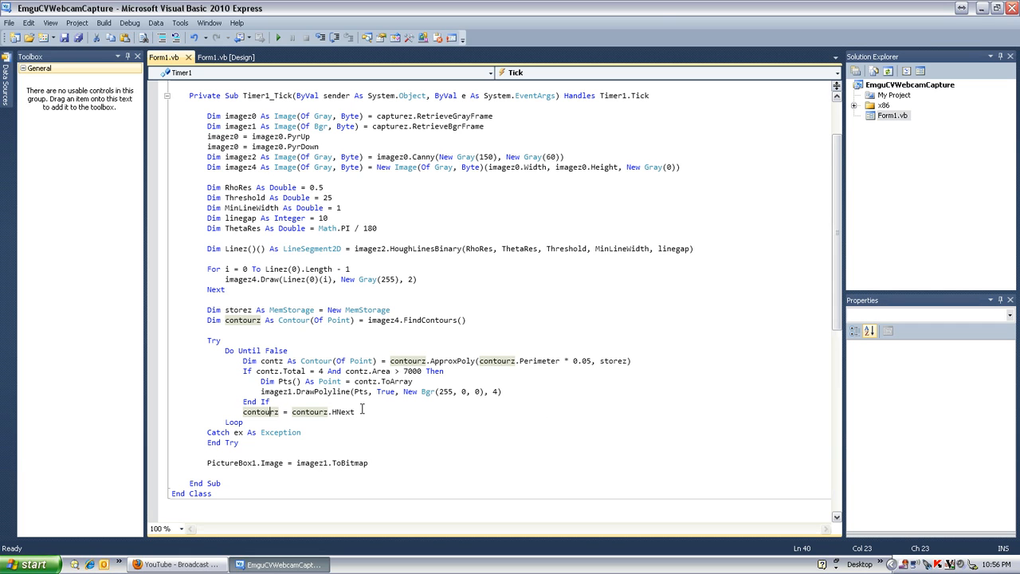
mouse_move(343, 411)
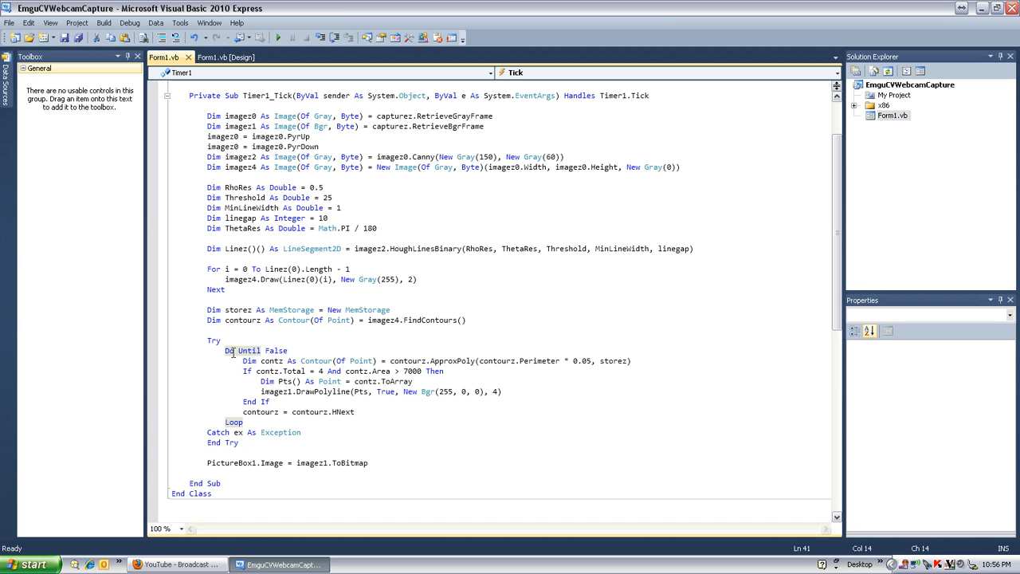
mouse_move(271, 360)
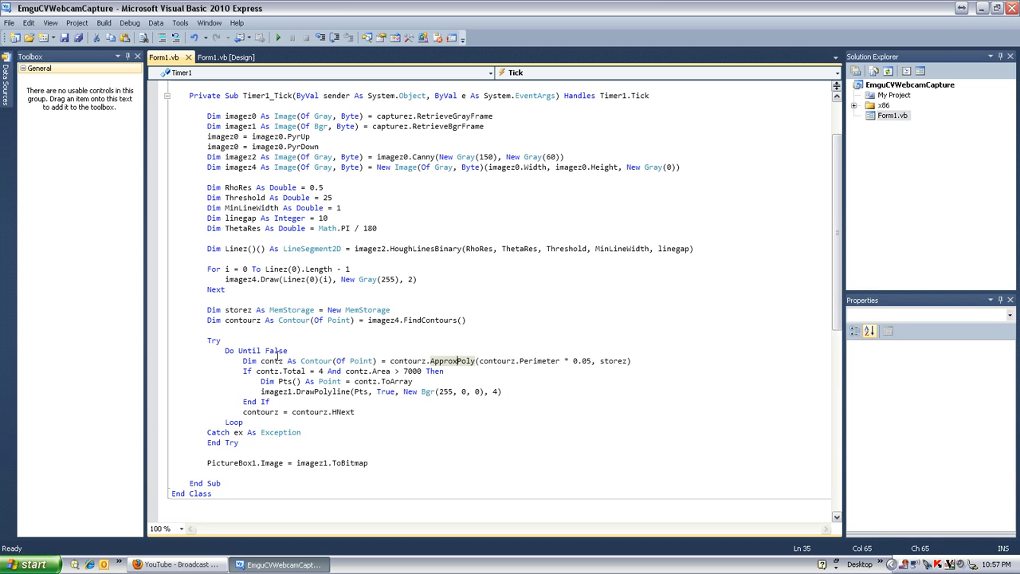
mouse_move(204, 393)
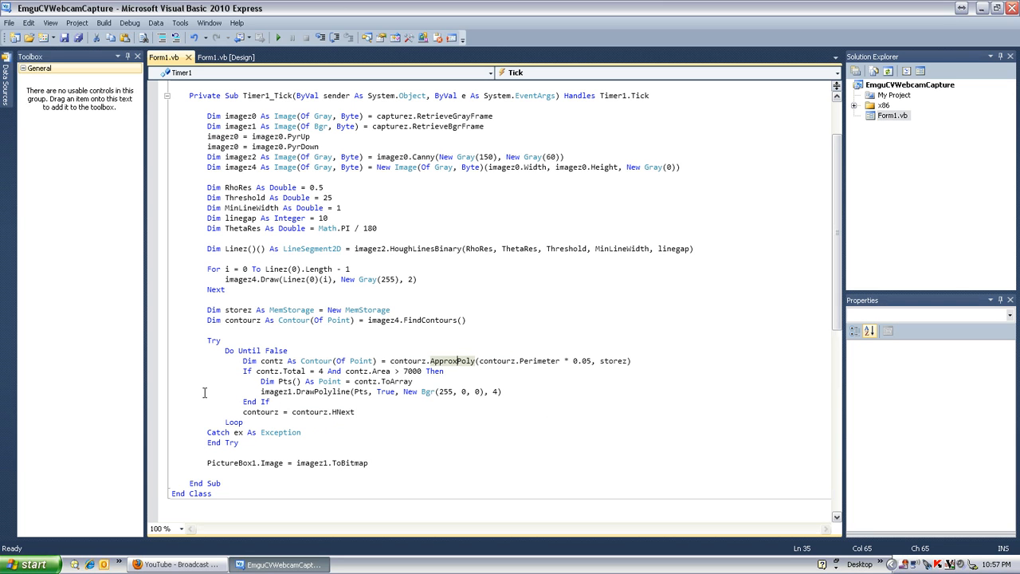